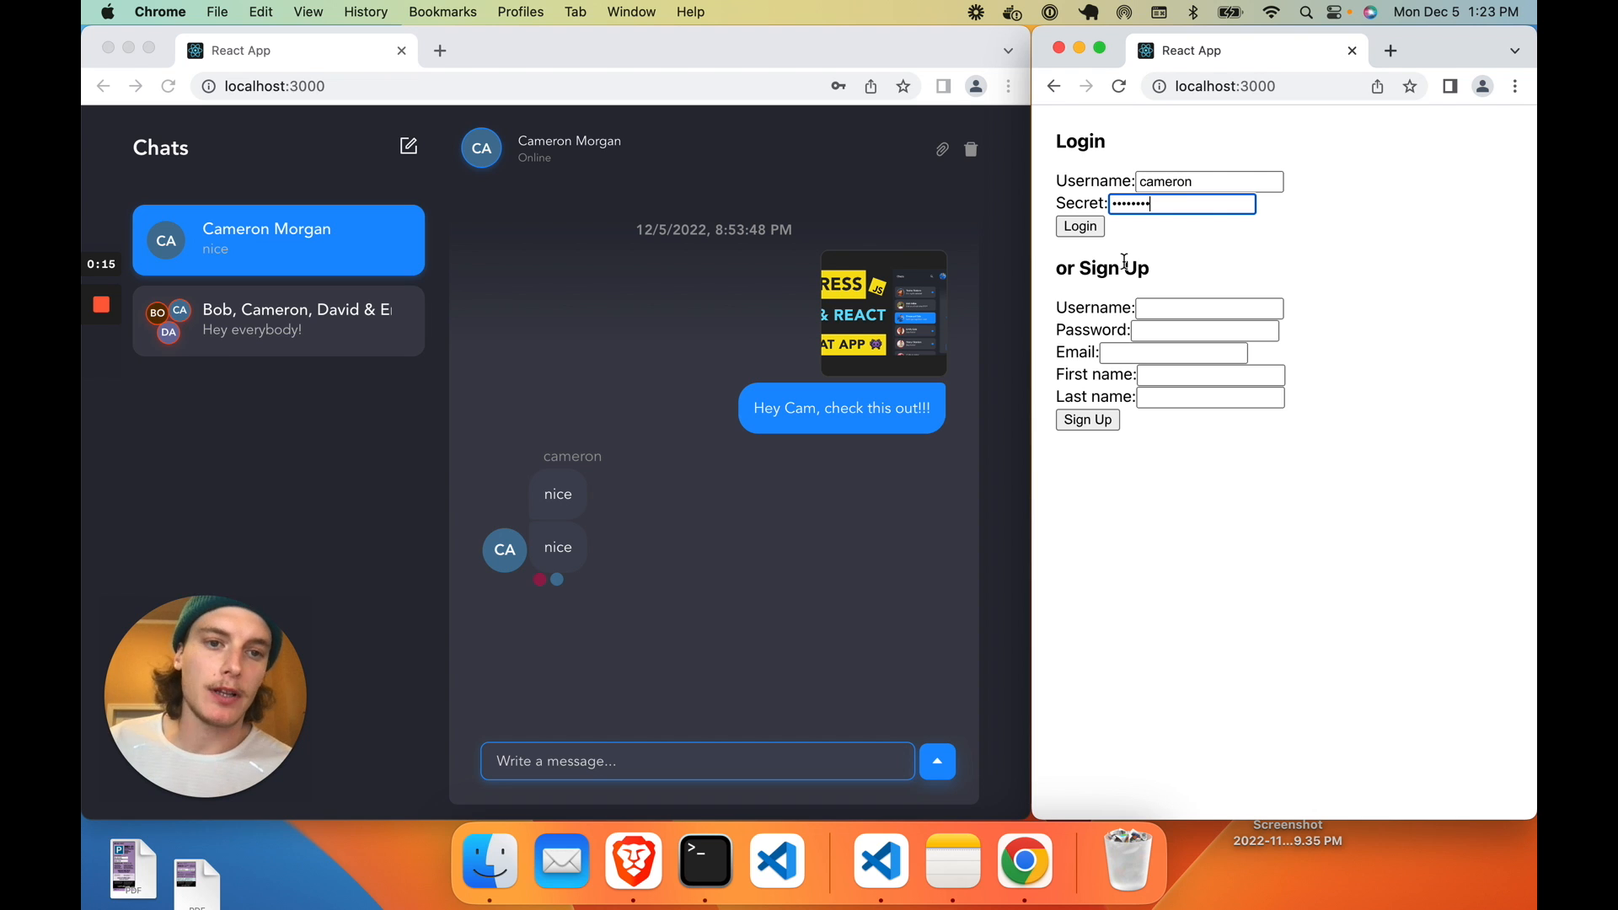
- Open the alamorre/react-chat-engine-pretty README on GitHub in Chrome
{"action": "left_click", "coordinate": [1079, 226]}
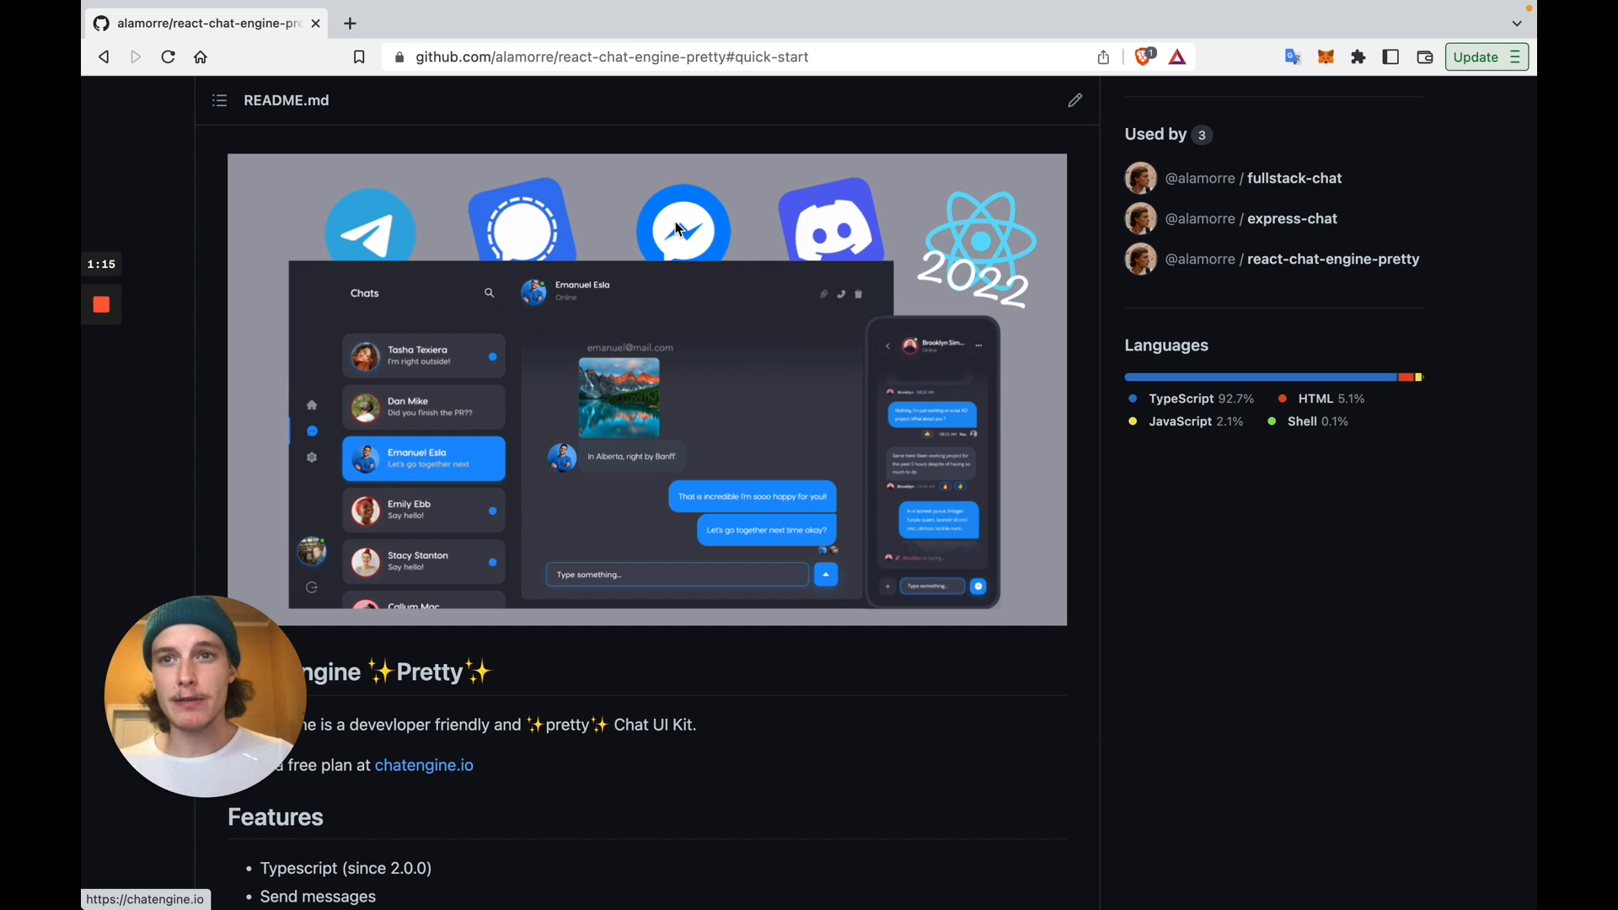
- Scroll past the README to bring up the Fullstack Chat Architecture slide deck
{"action": "scroll", "scroll_direction": "down", "scroll_amount": 3}
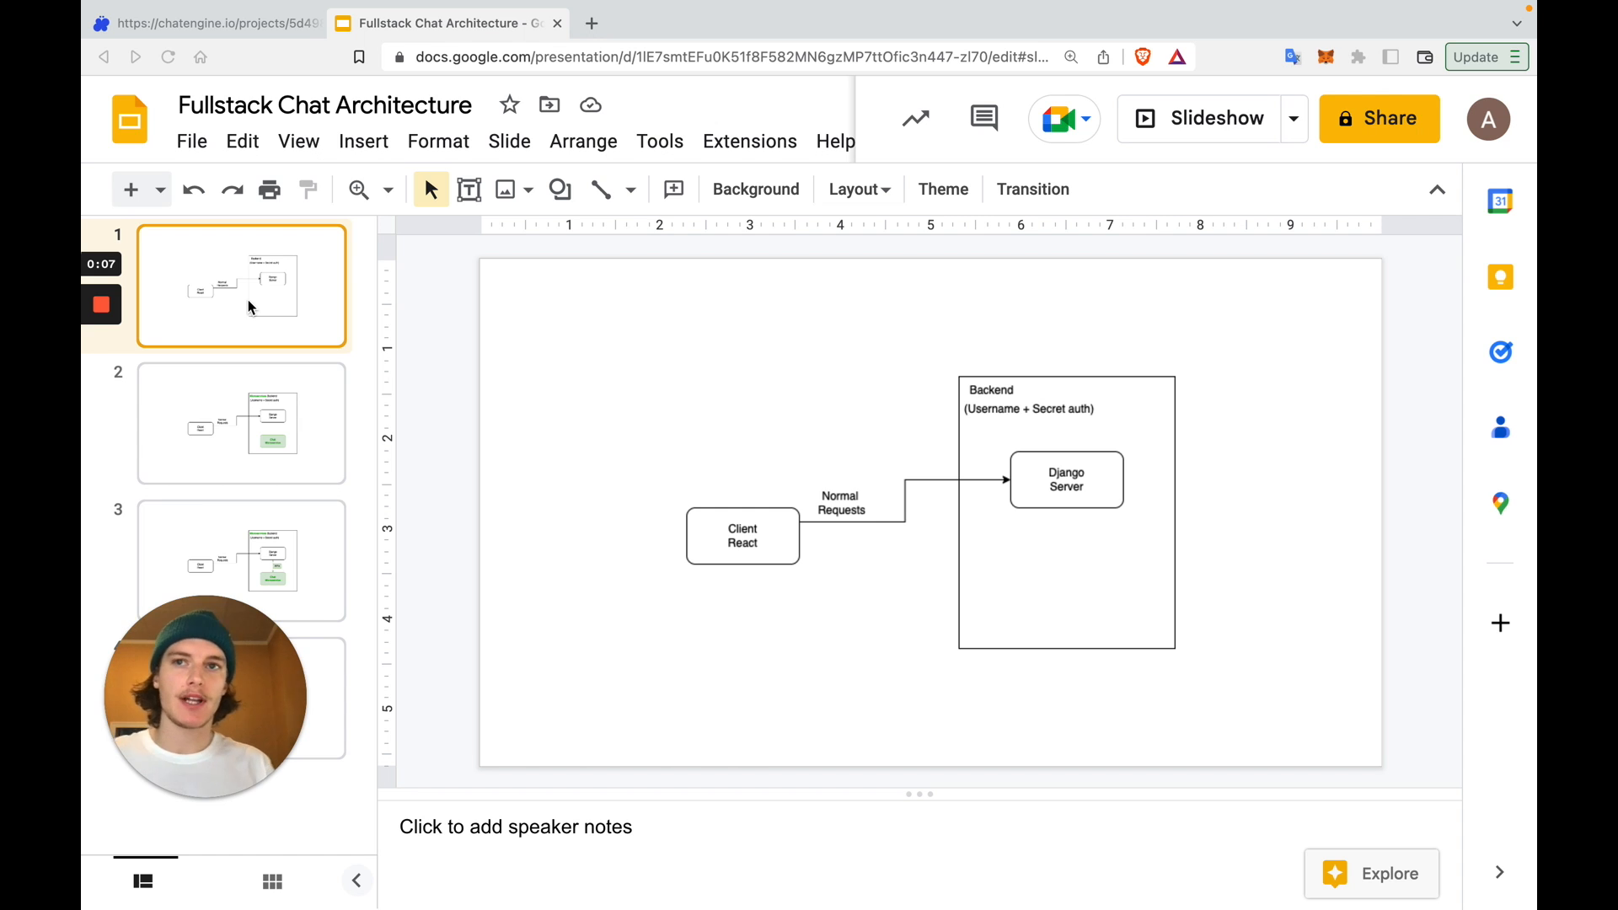
{"action": "mouse_move", "coordinate": [725, 541]}
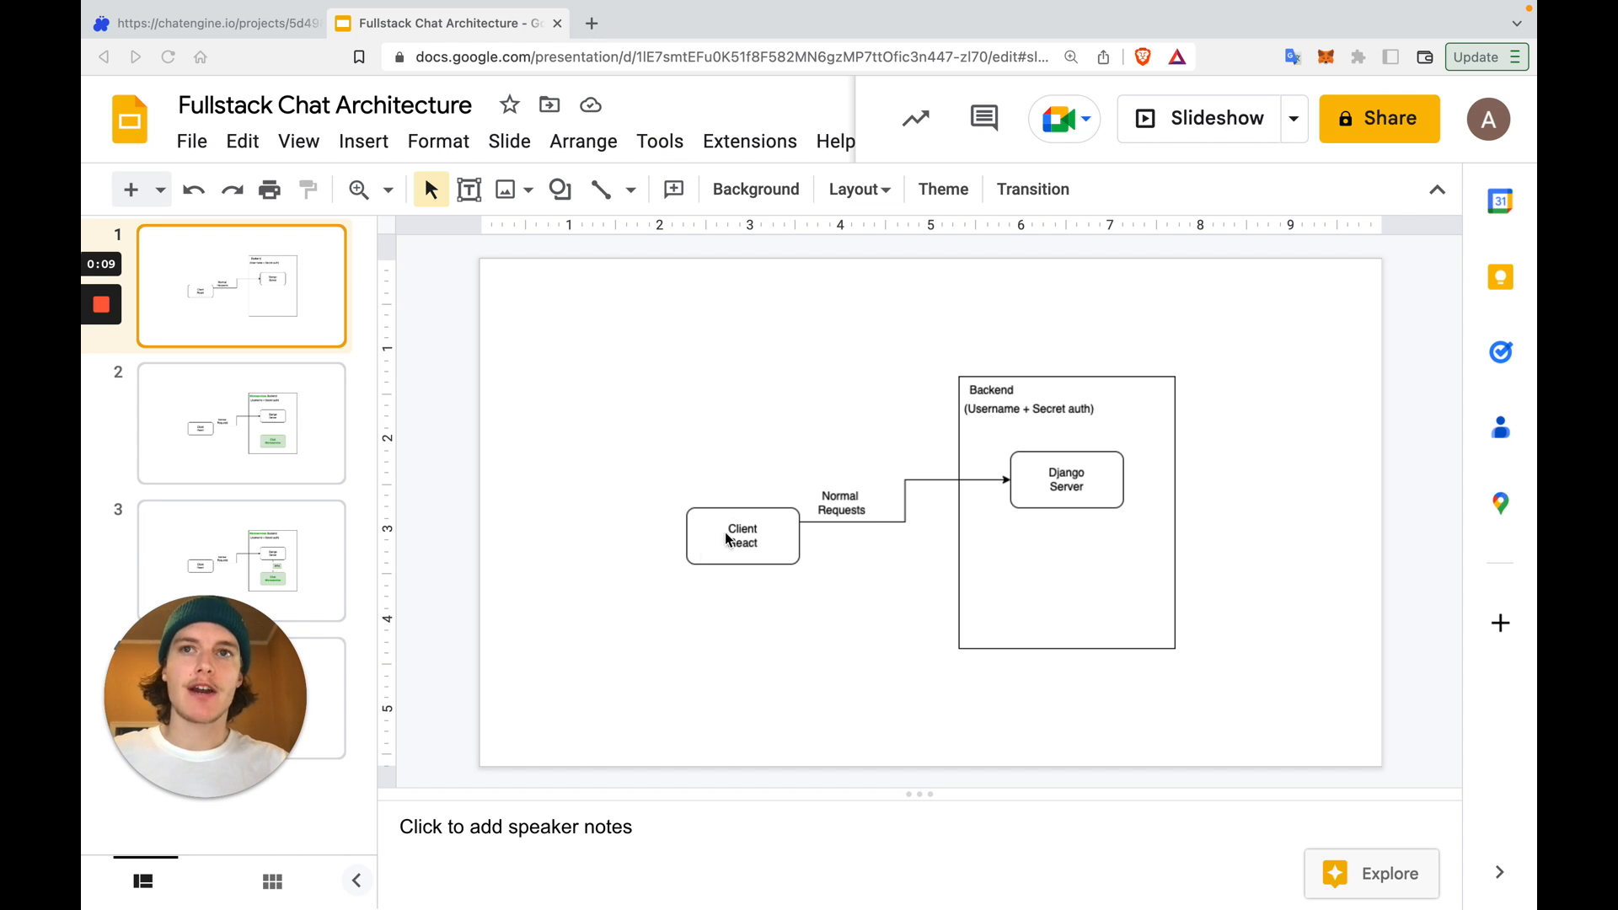
{"action": "mouse_move", "coordinate": [862, 487]}
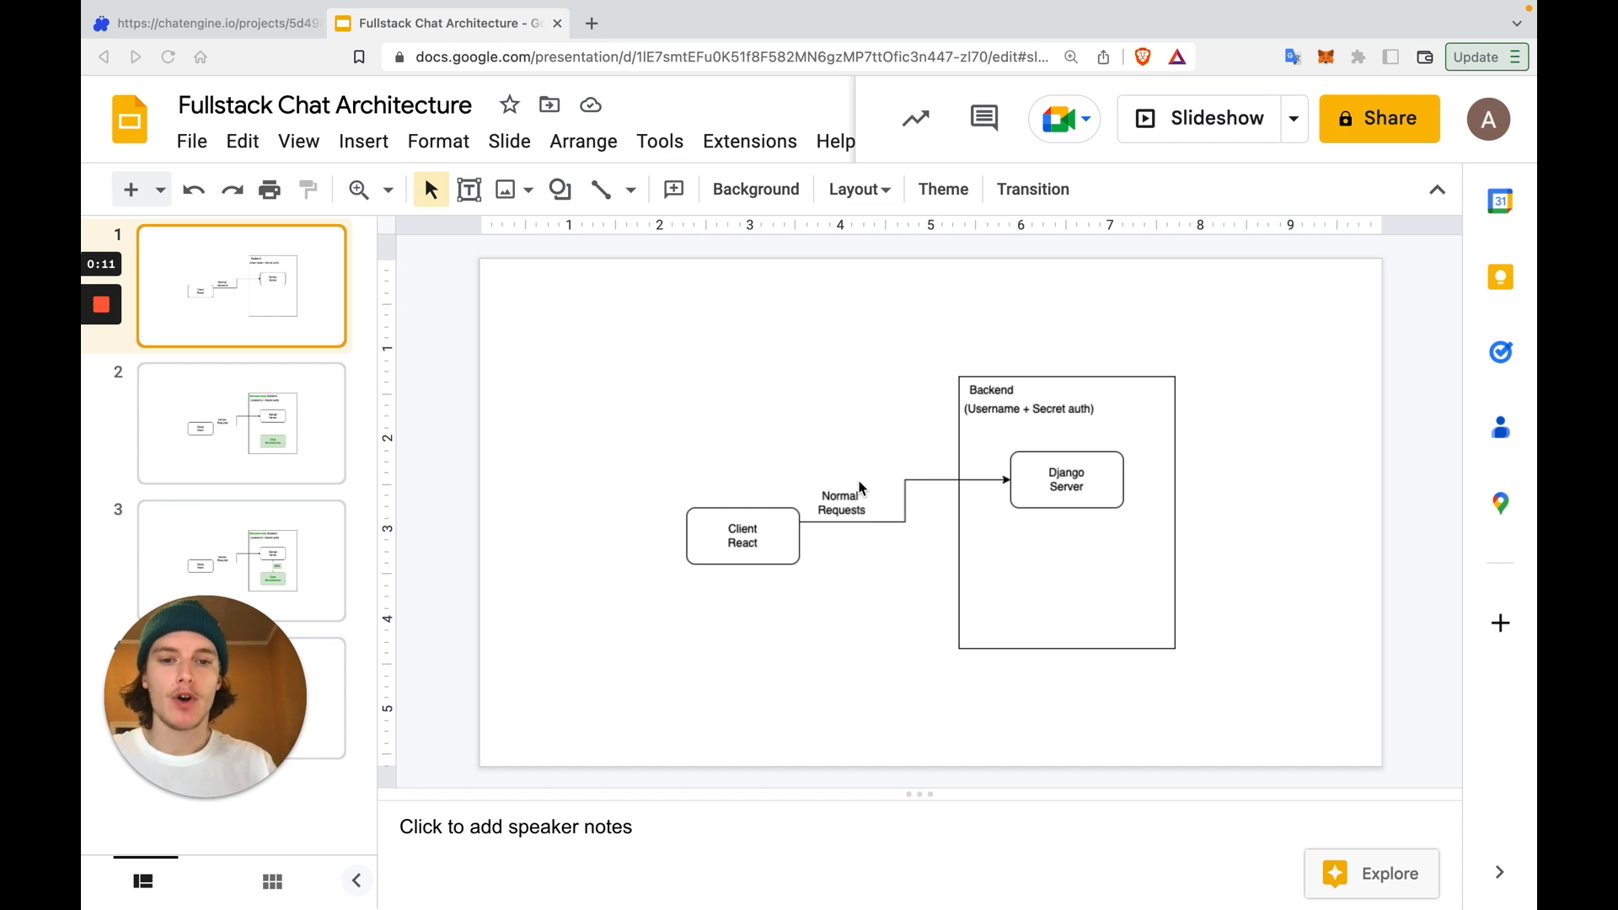
{"action": "mouse_move", "coordinate": [1148, 510]}
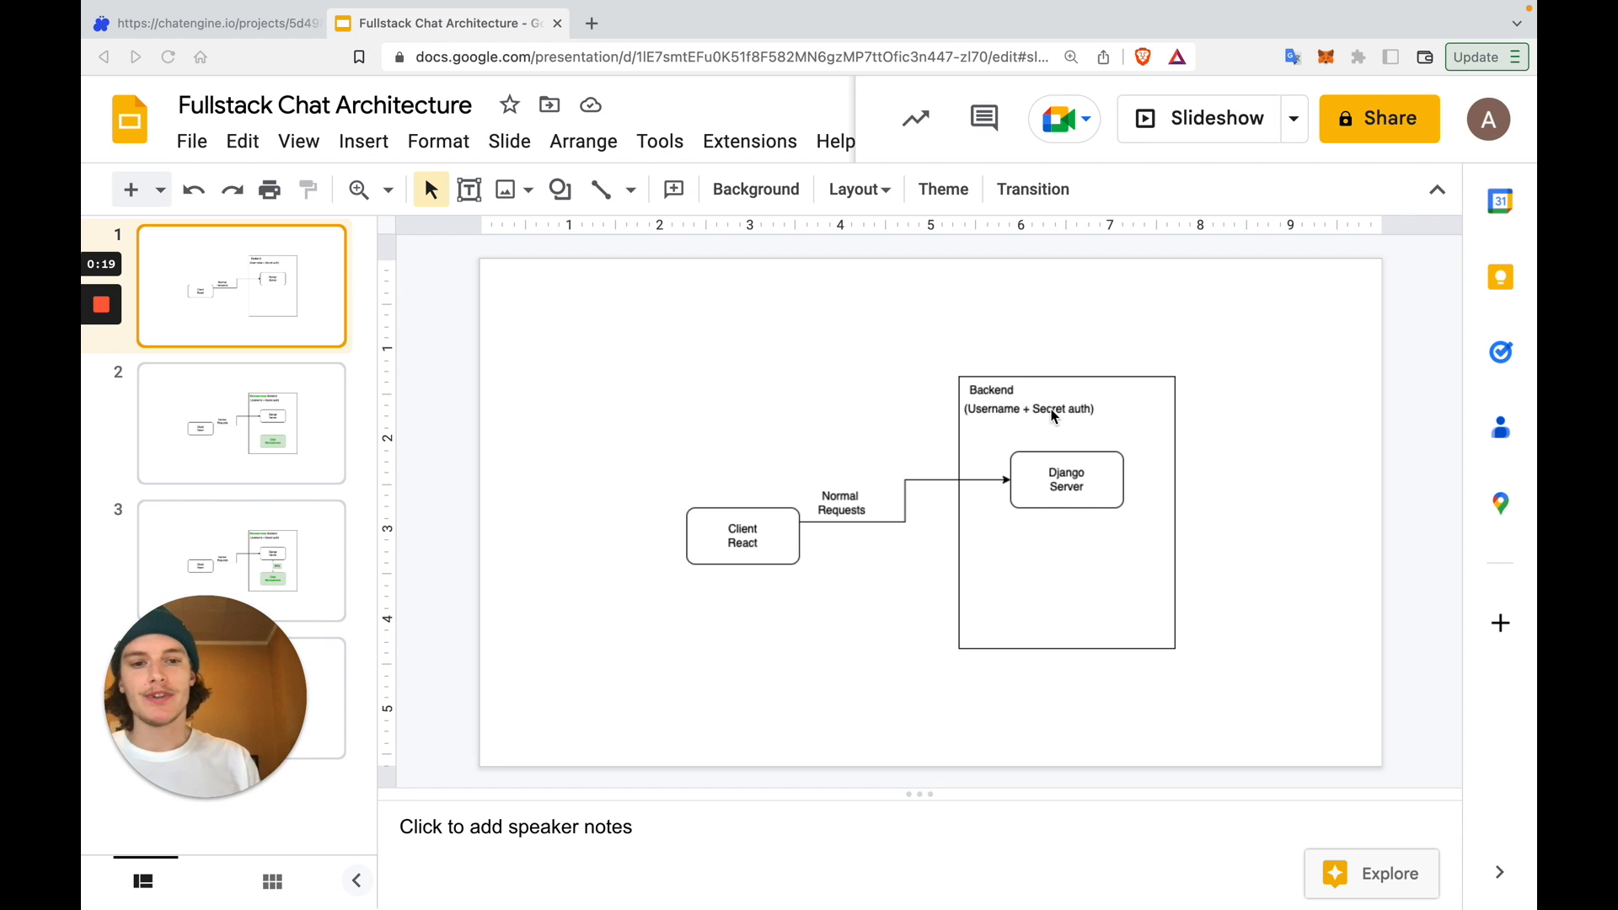
- Step through the architecture slides, starting with slide 2's Chat Microservice in the backend
{"action": "left_click", "coordinate": [241, 424]}
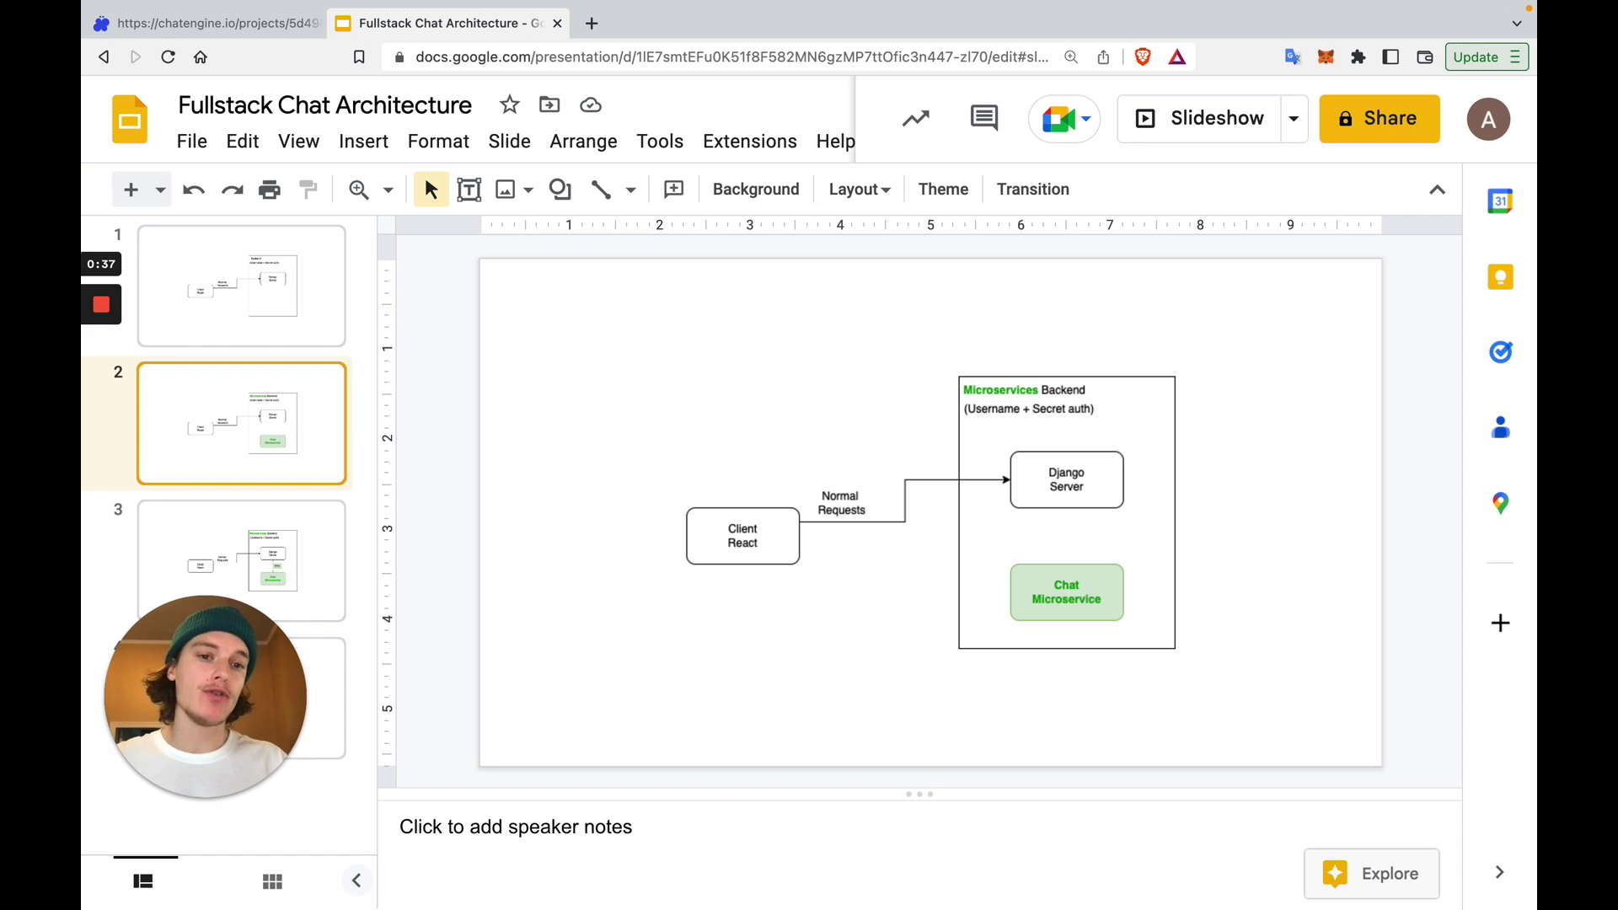
{"action": "left_click", "coordinate": [242, 545]}
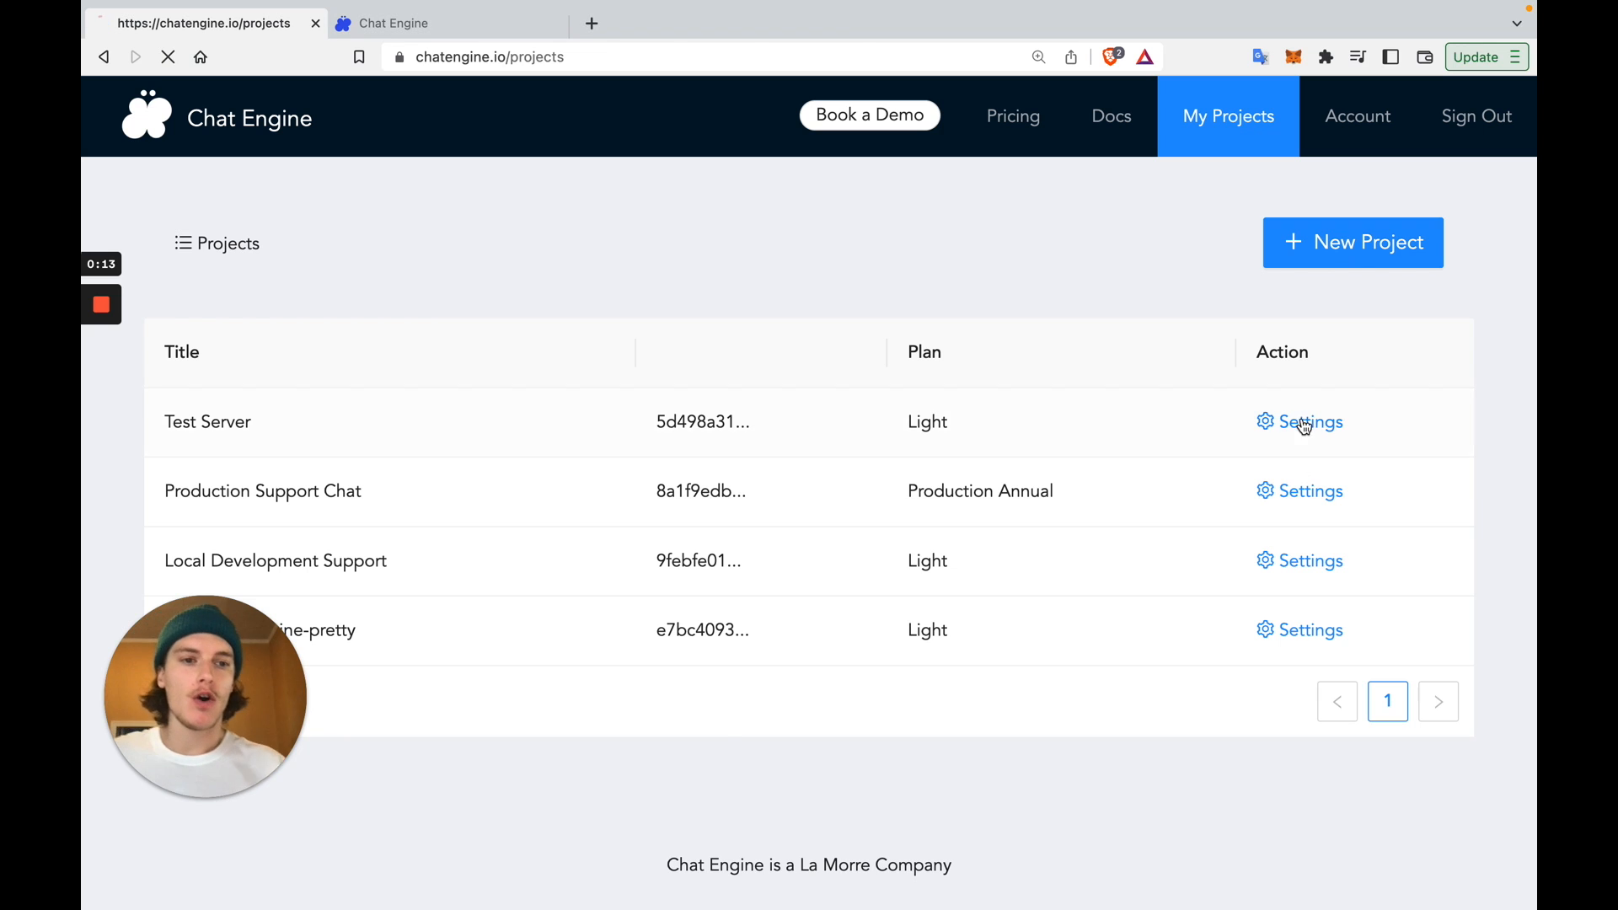
- Open Test Server's settings on Chat Engine and copy its Project ID
{"action": "left_click", "coordinate": [1308, 421]}
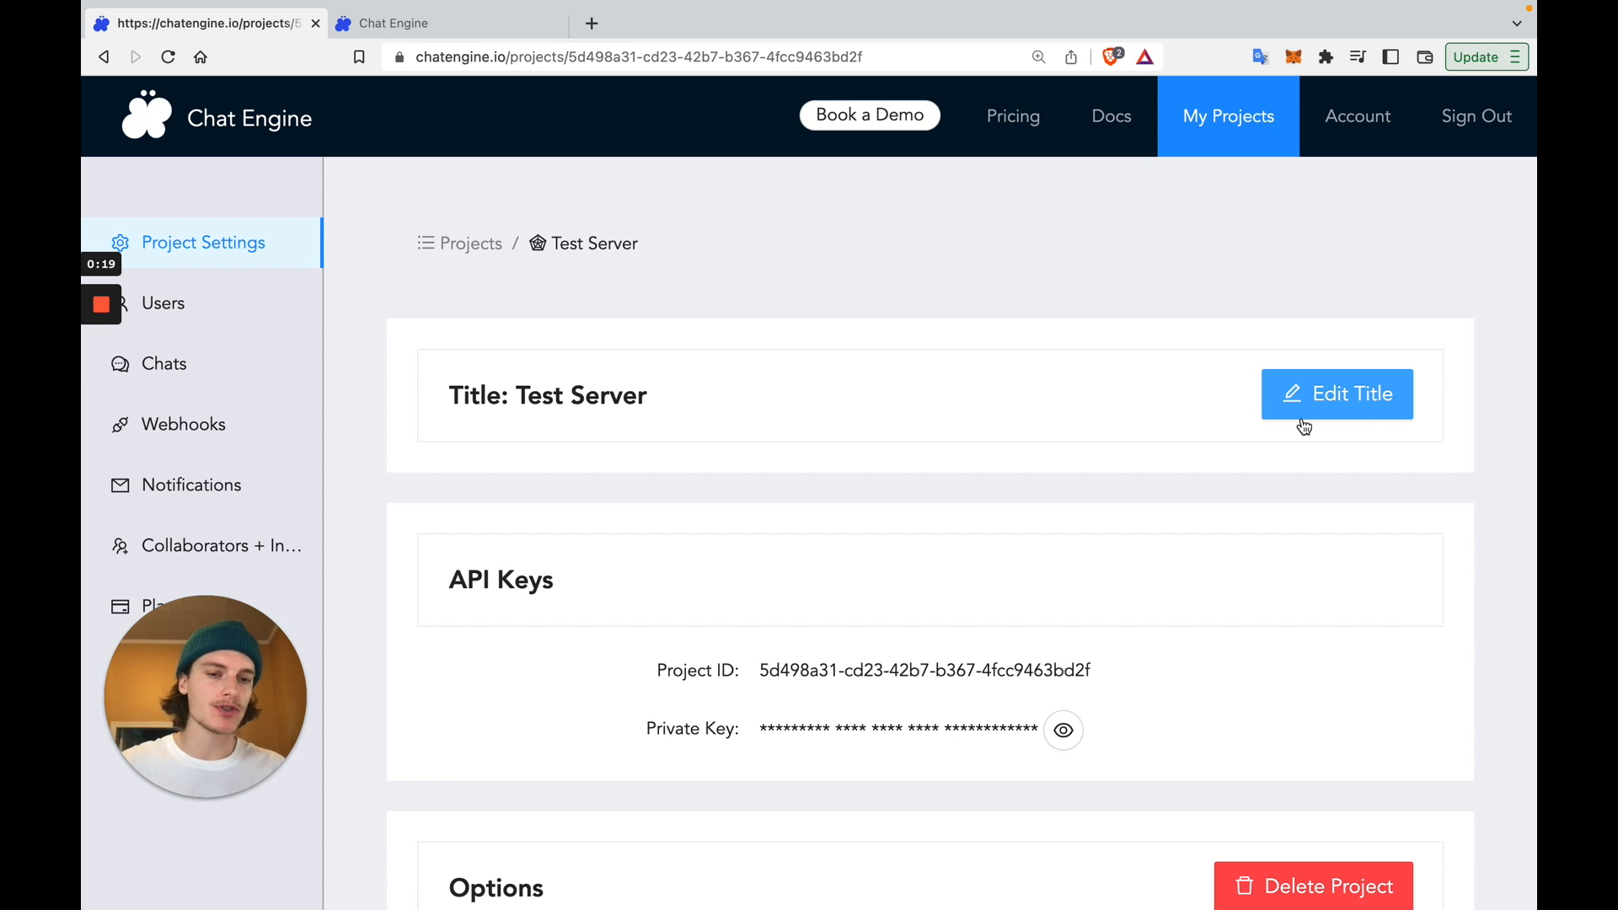
{"action": "mouse_move", "coordinate": [1007, 717]}
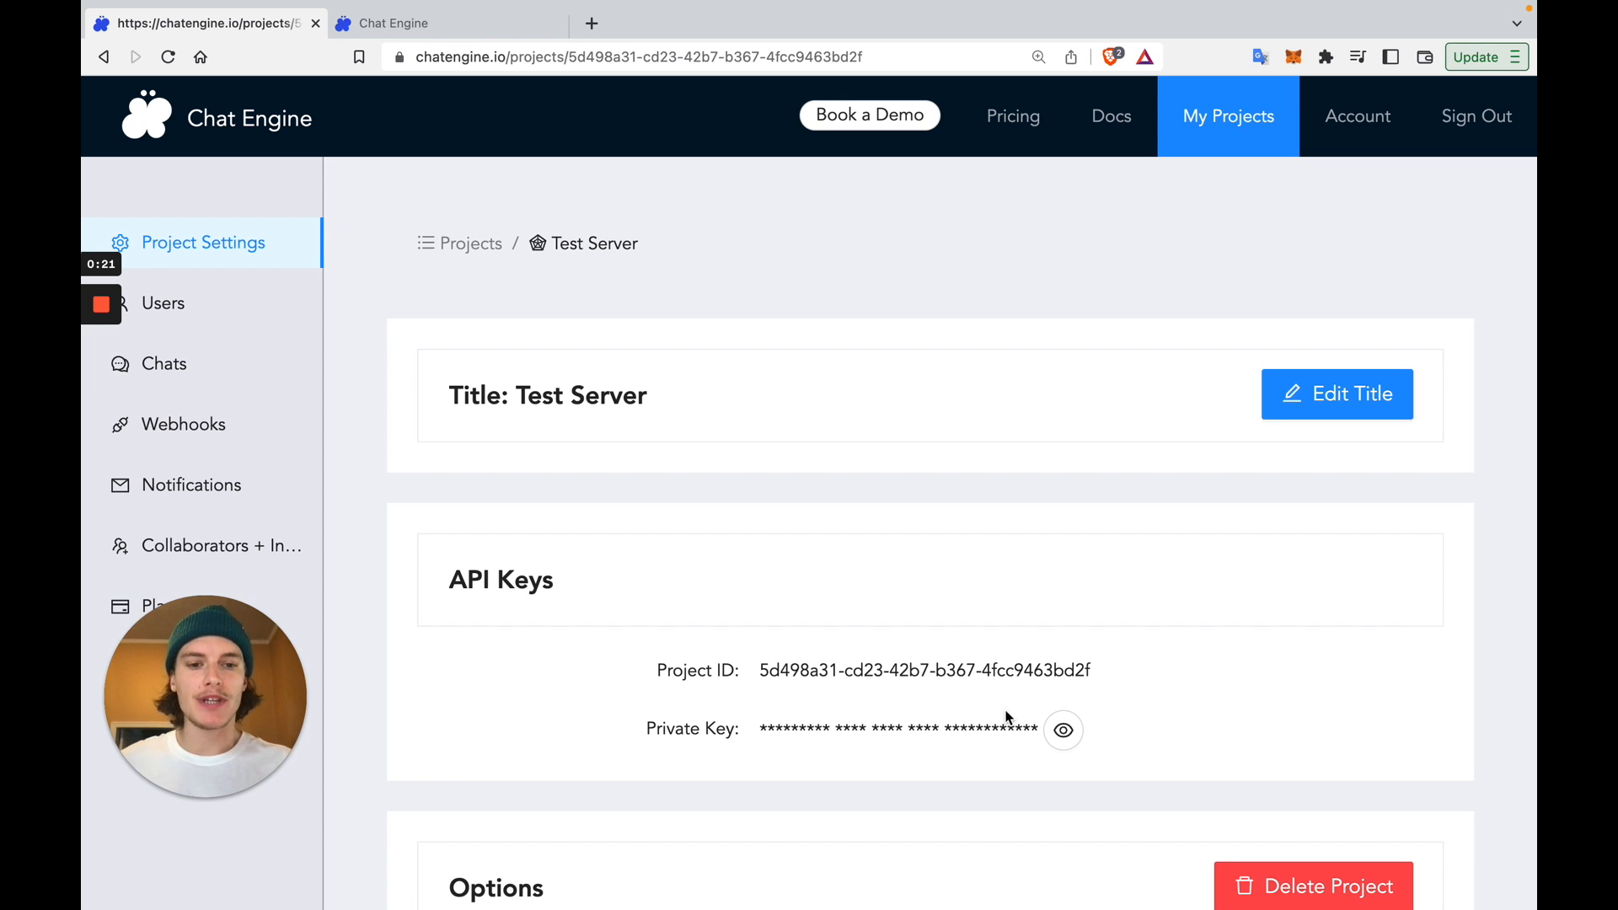
{"action": "double_click", "coordinate": [925, 671]}
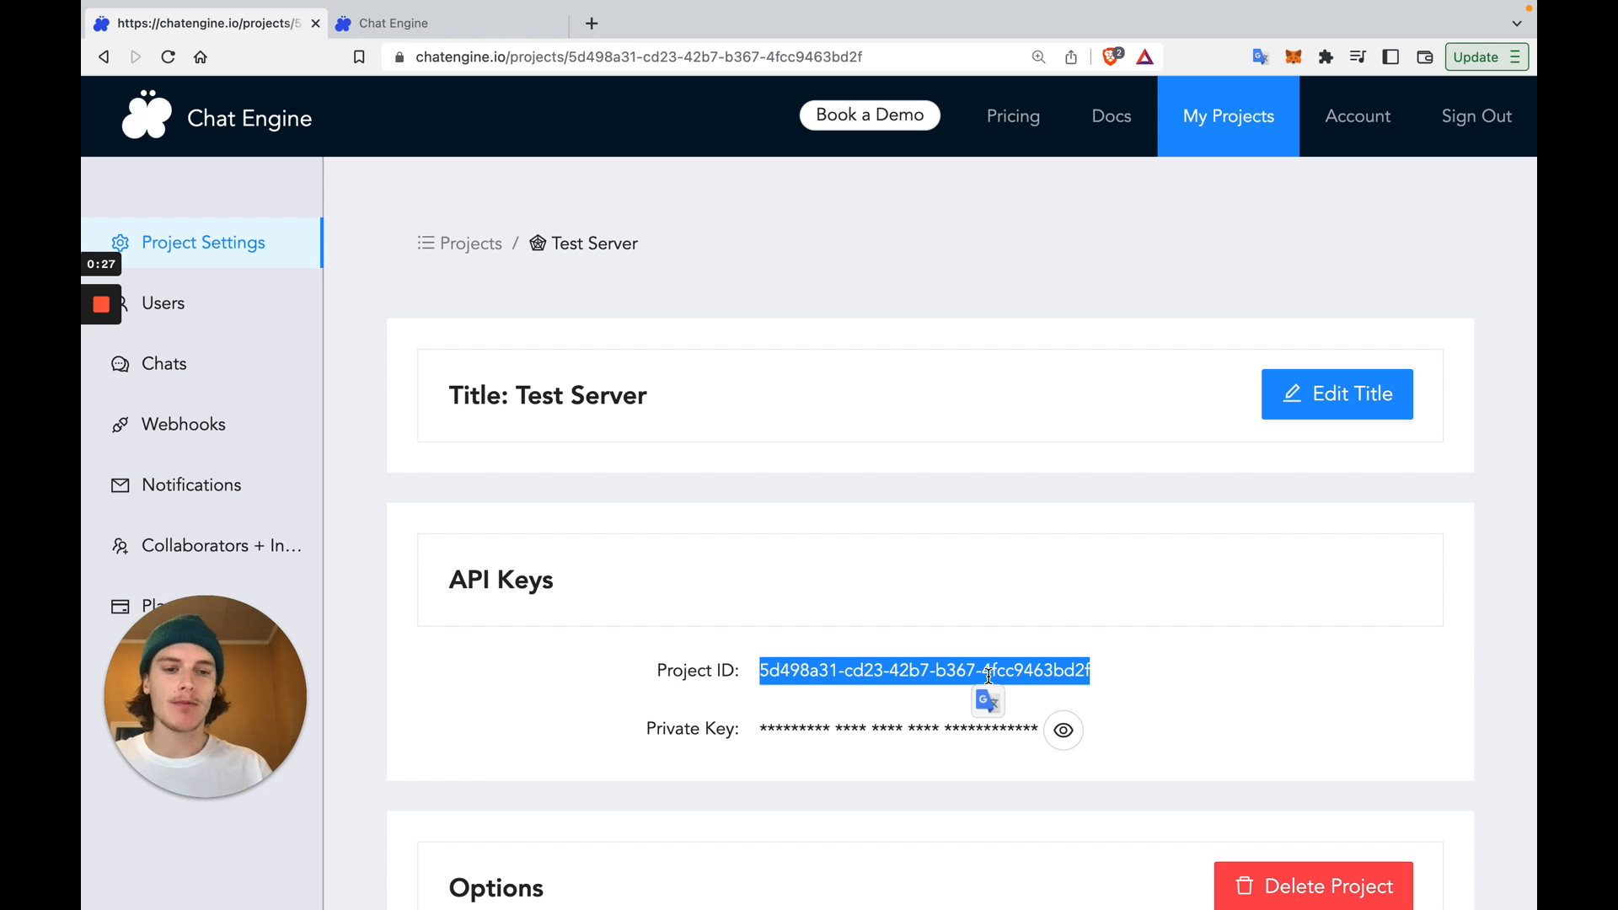
{"action": "left_click", "coordinate": [1064, 730]}
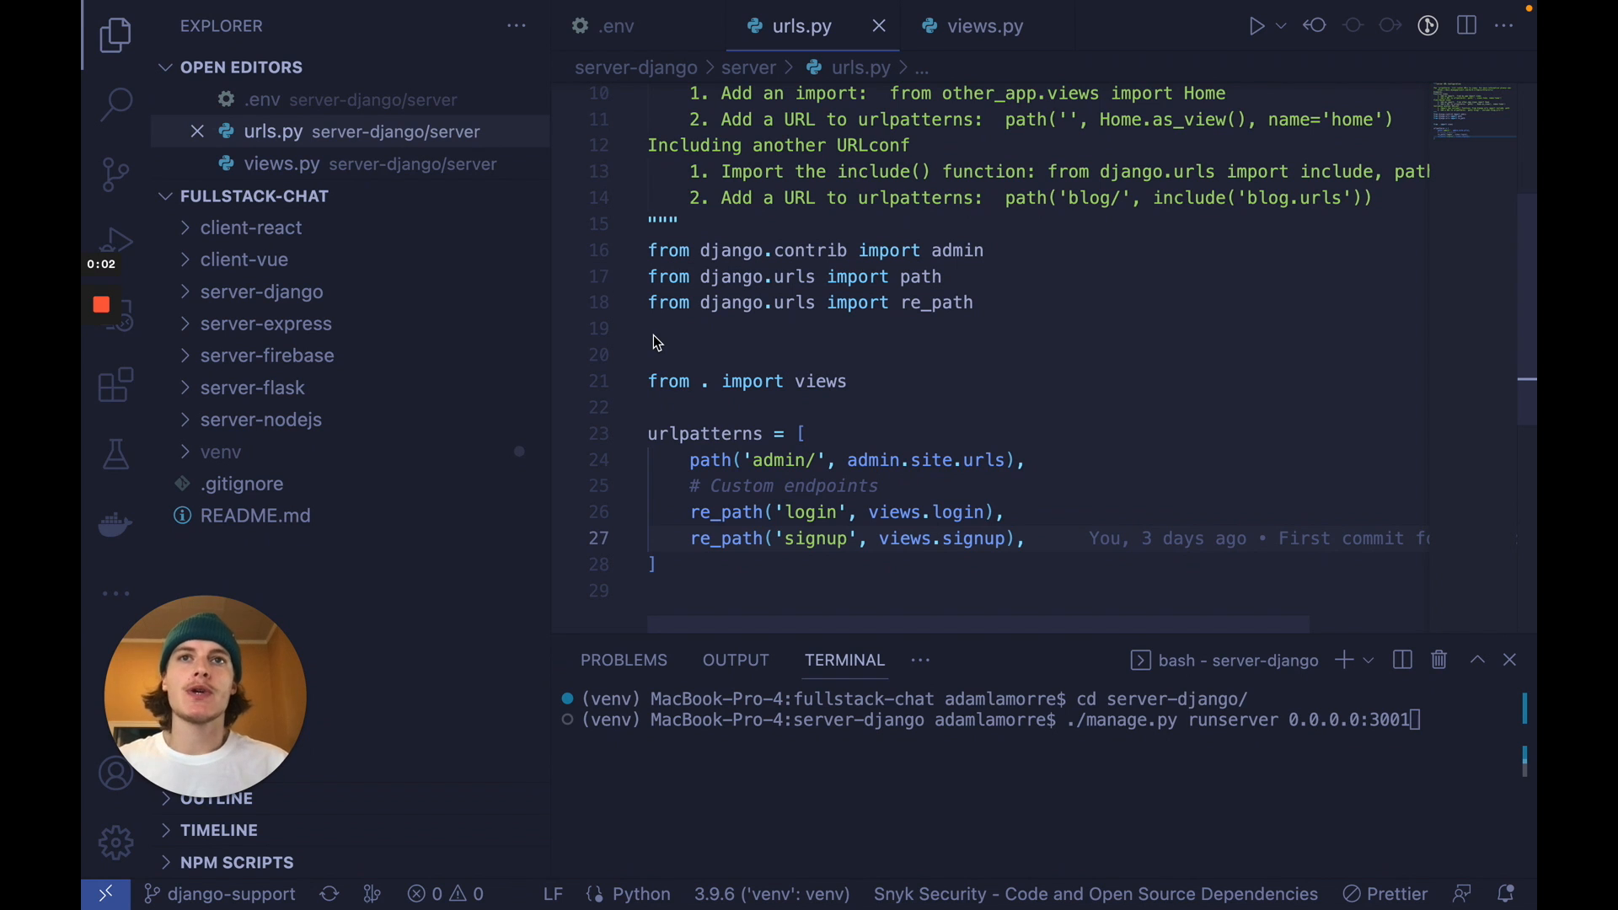
{"action": "mouse_move", "coordinate": [255, 303]}
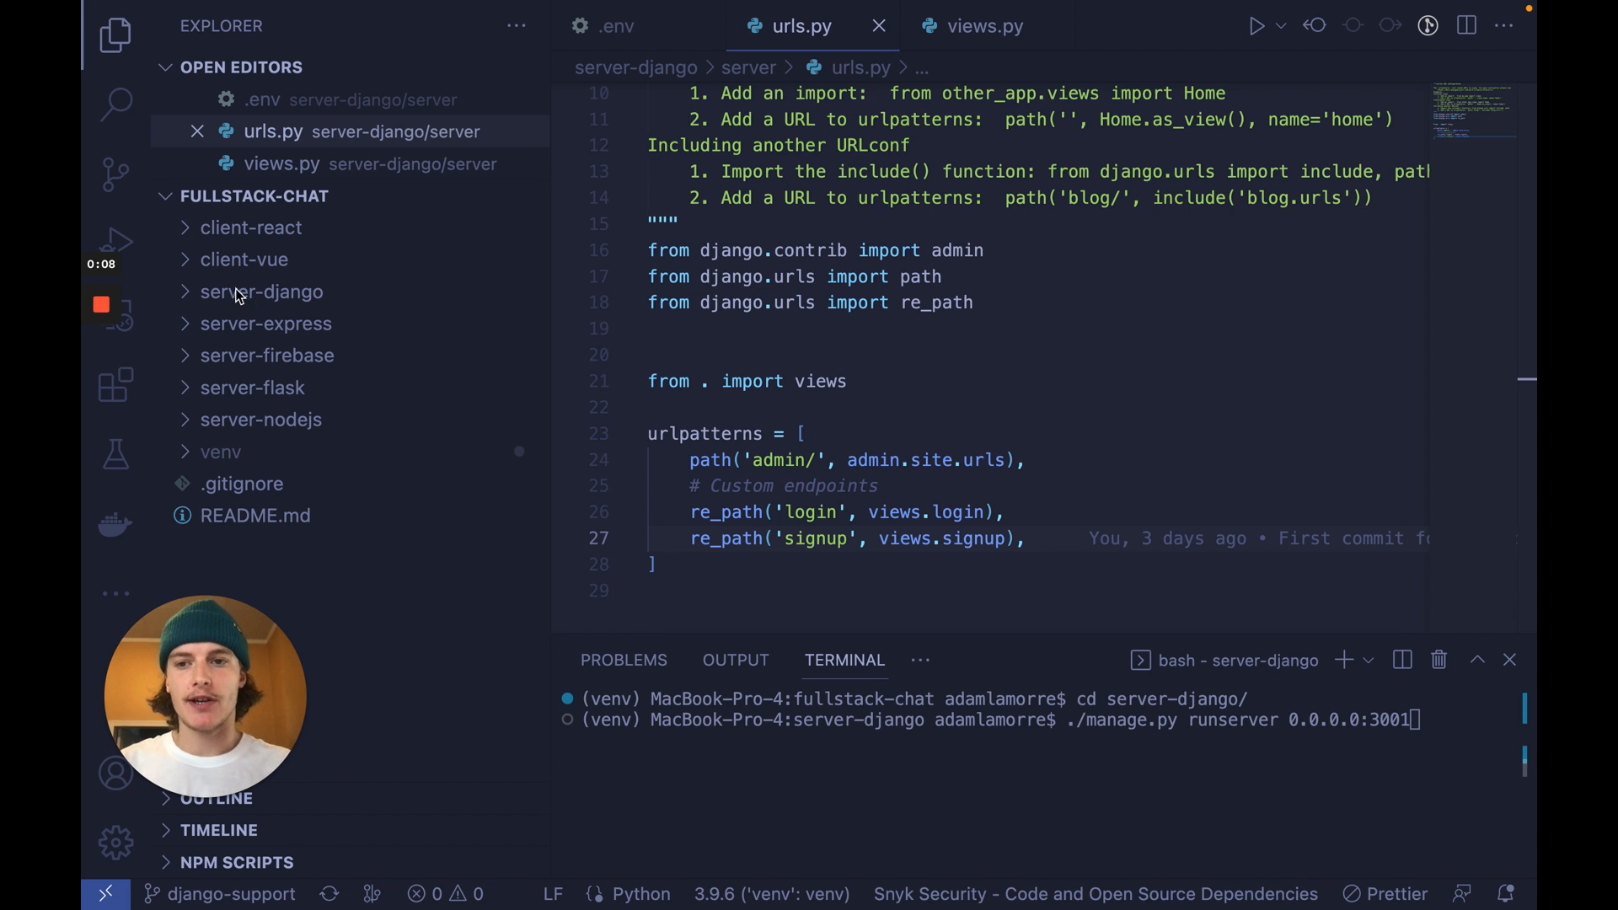
- Expand server-django/server and jump from urls.py's signup route into the signup view in views.py
{"action": "left_click", "coordinate": [262, 291]}
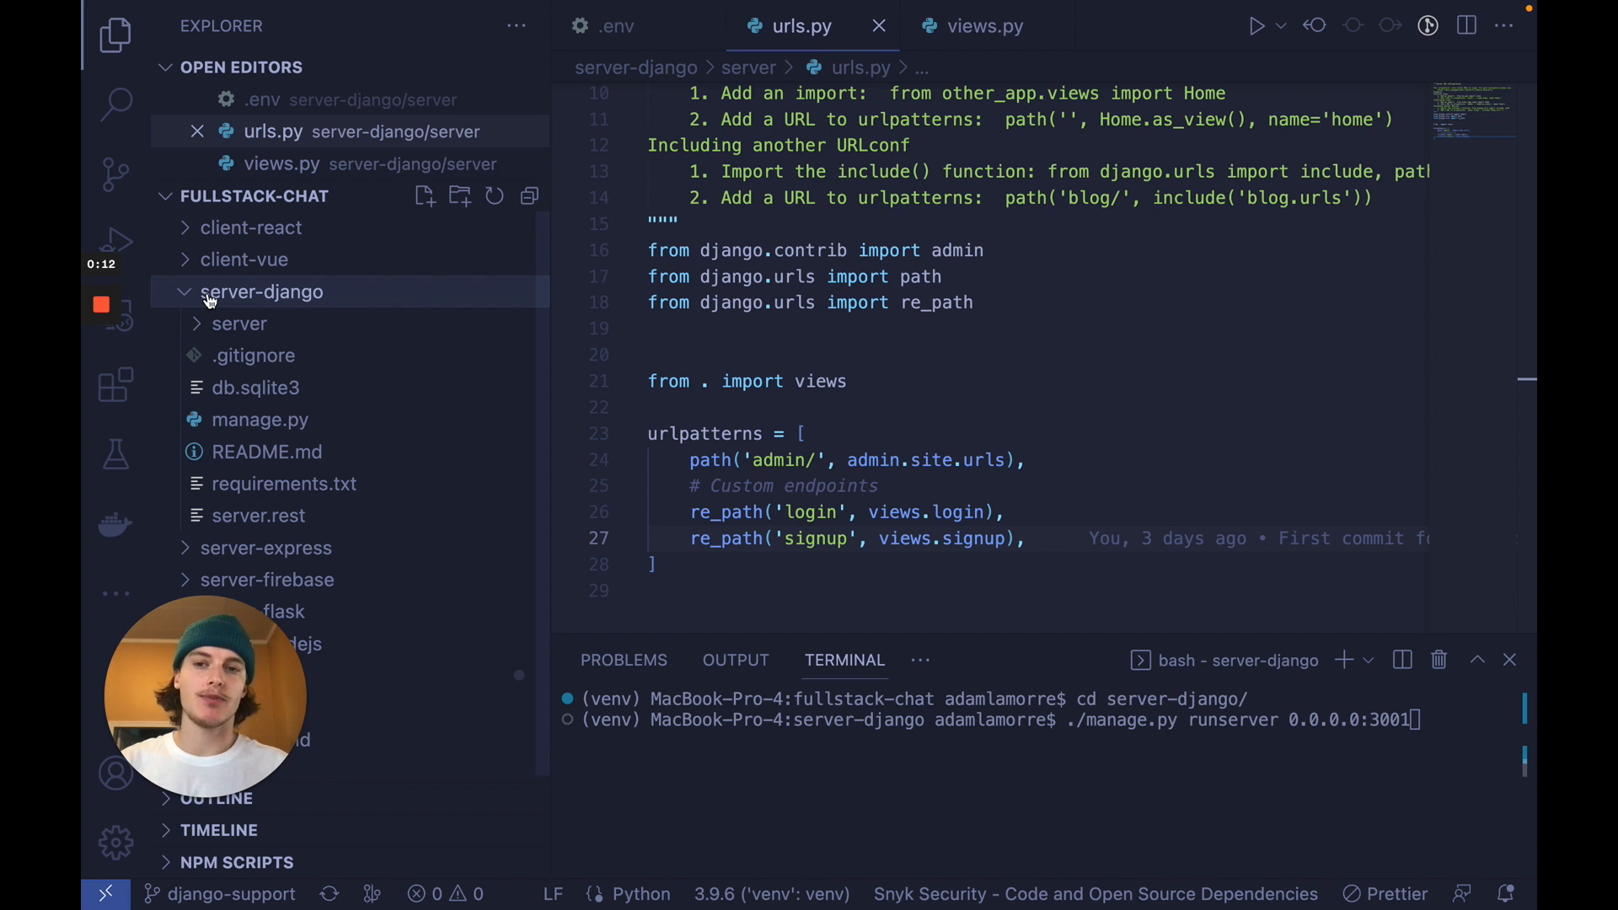
{"action": "left_click", "coordinate": [239, 324]}
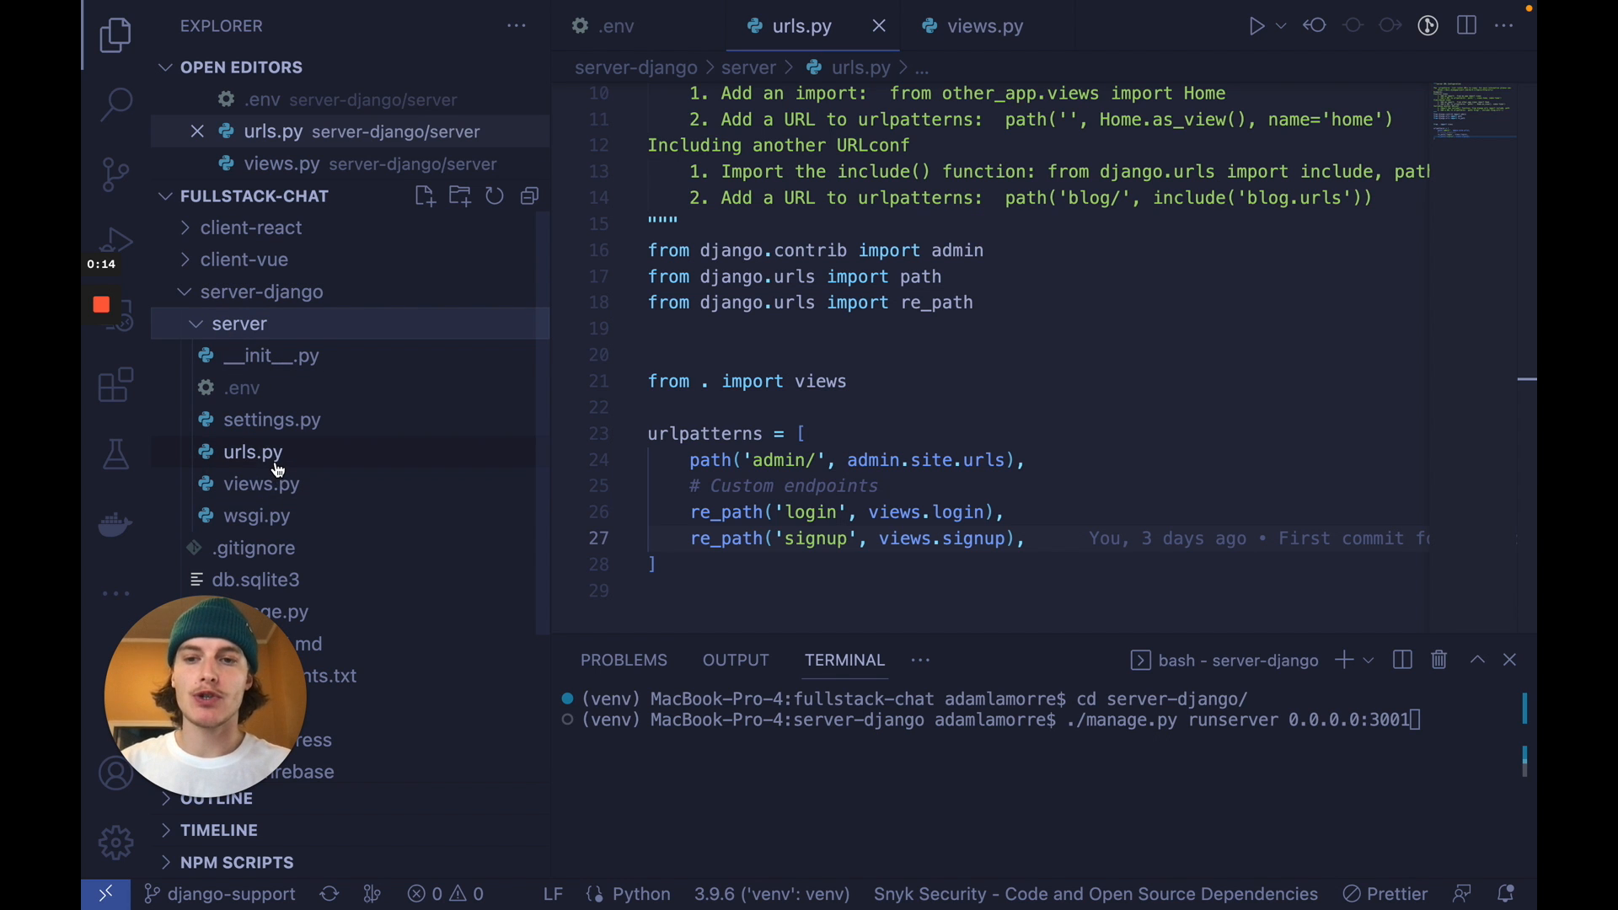
{"action": "mouse_move", "coordinate": [966, 538]}
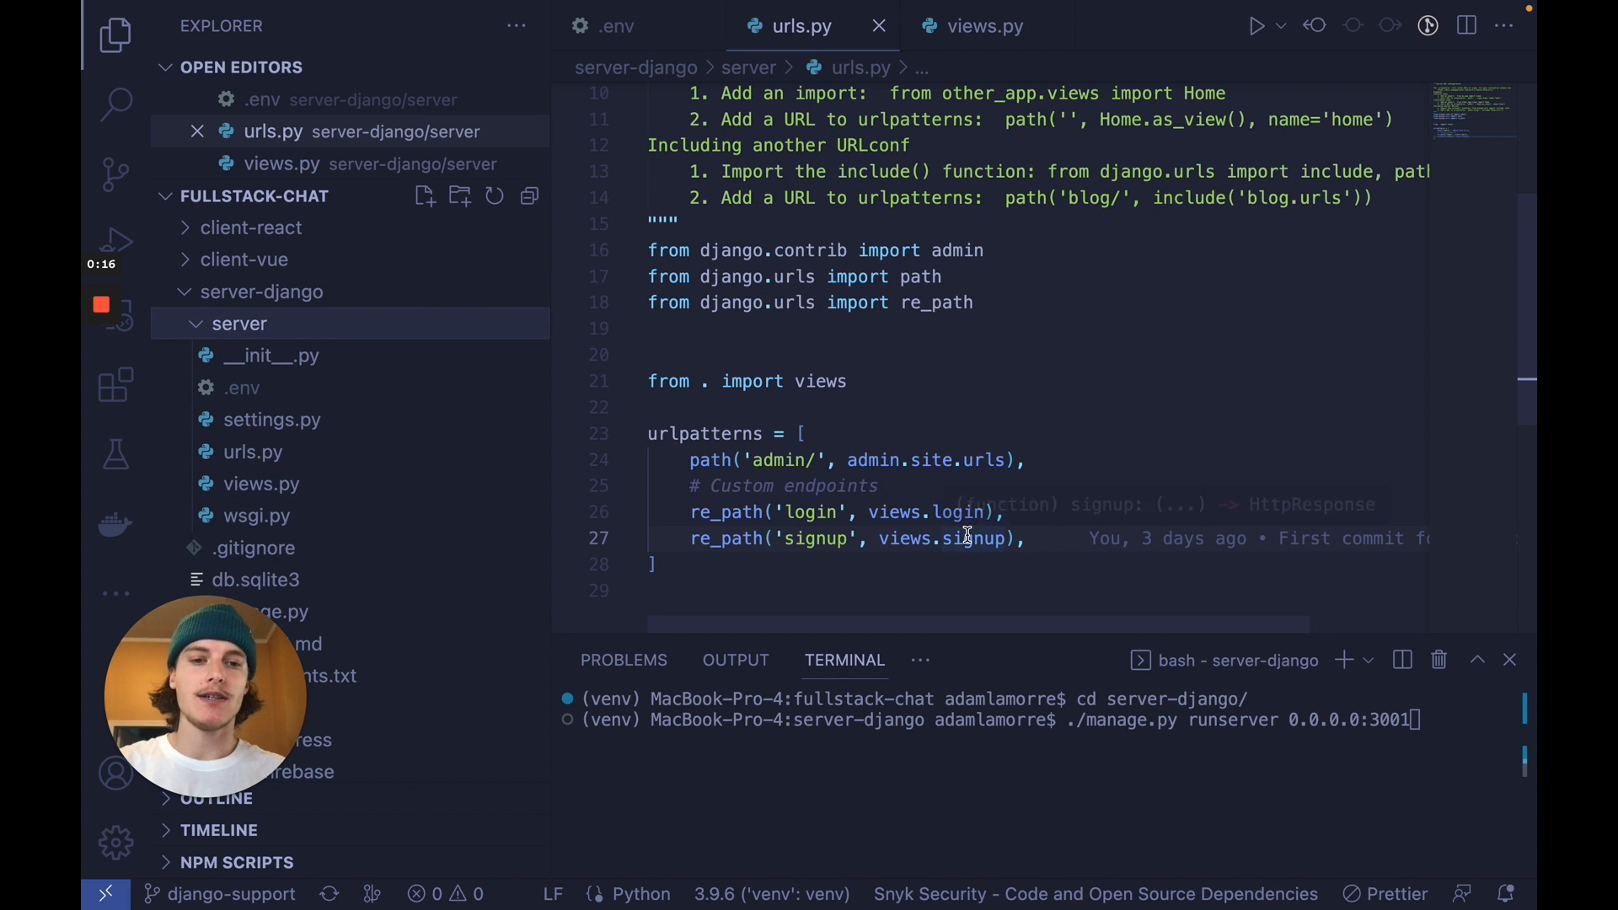
{"action": "left_click", "coordinate": [987, 26]}
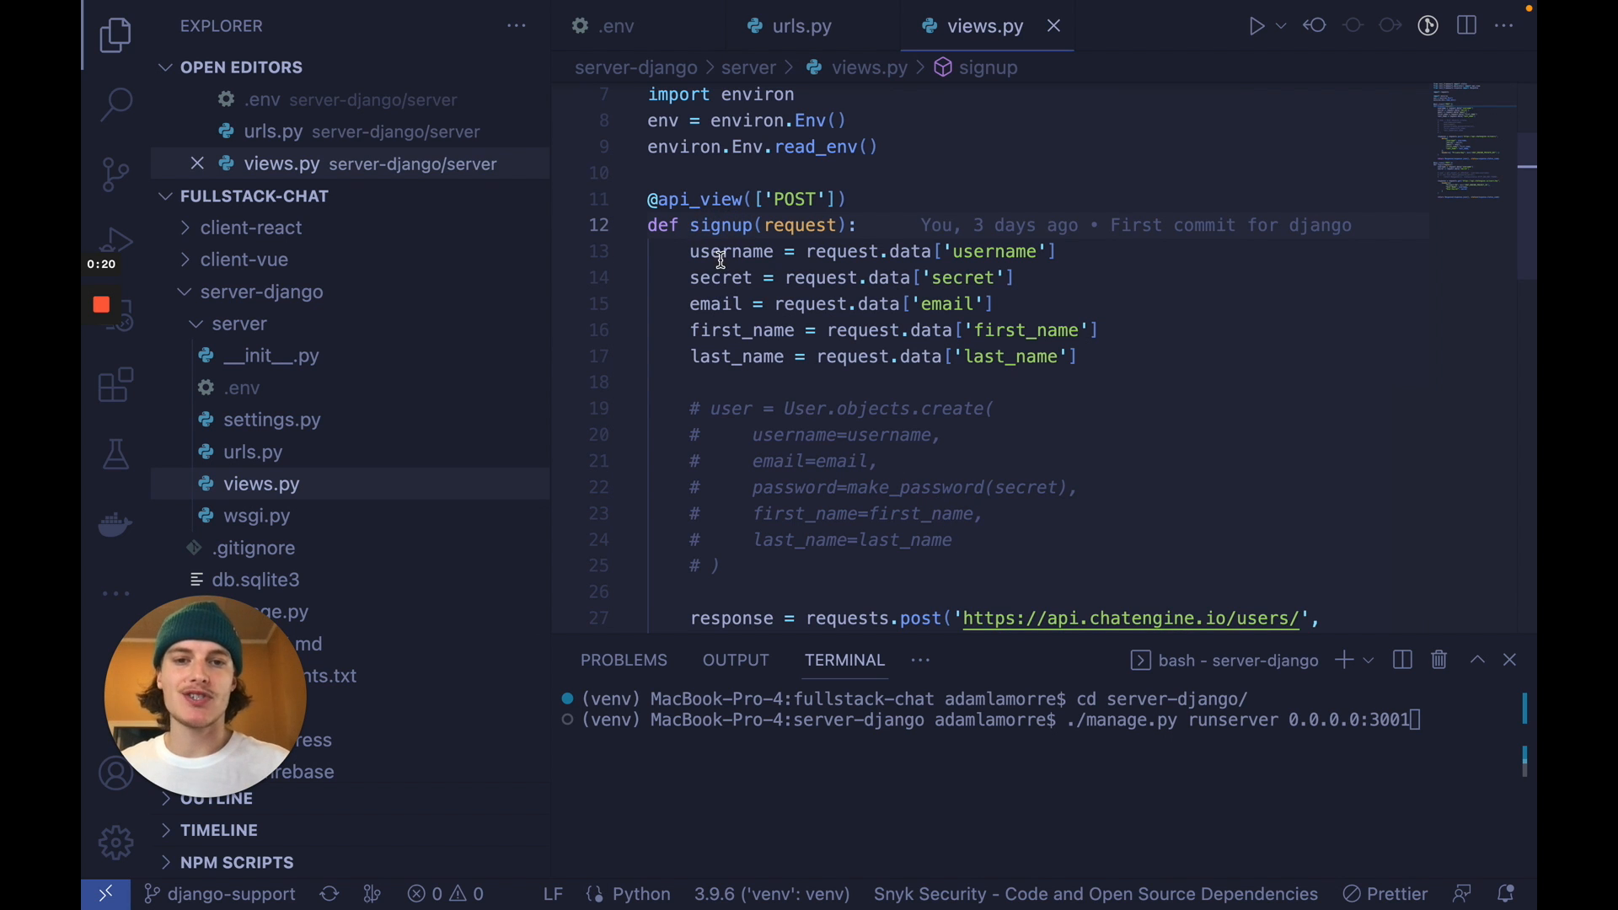
{"action": "mouse_move", "coordinate": [714, 347]}
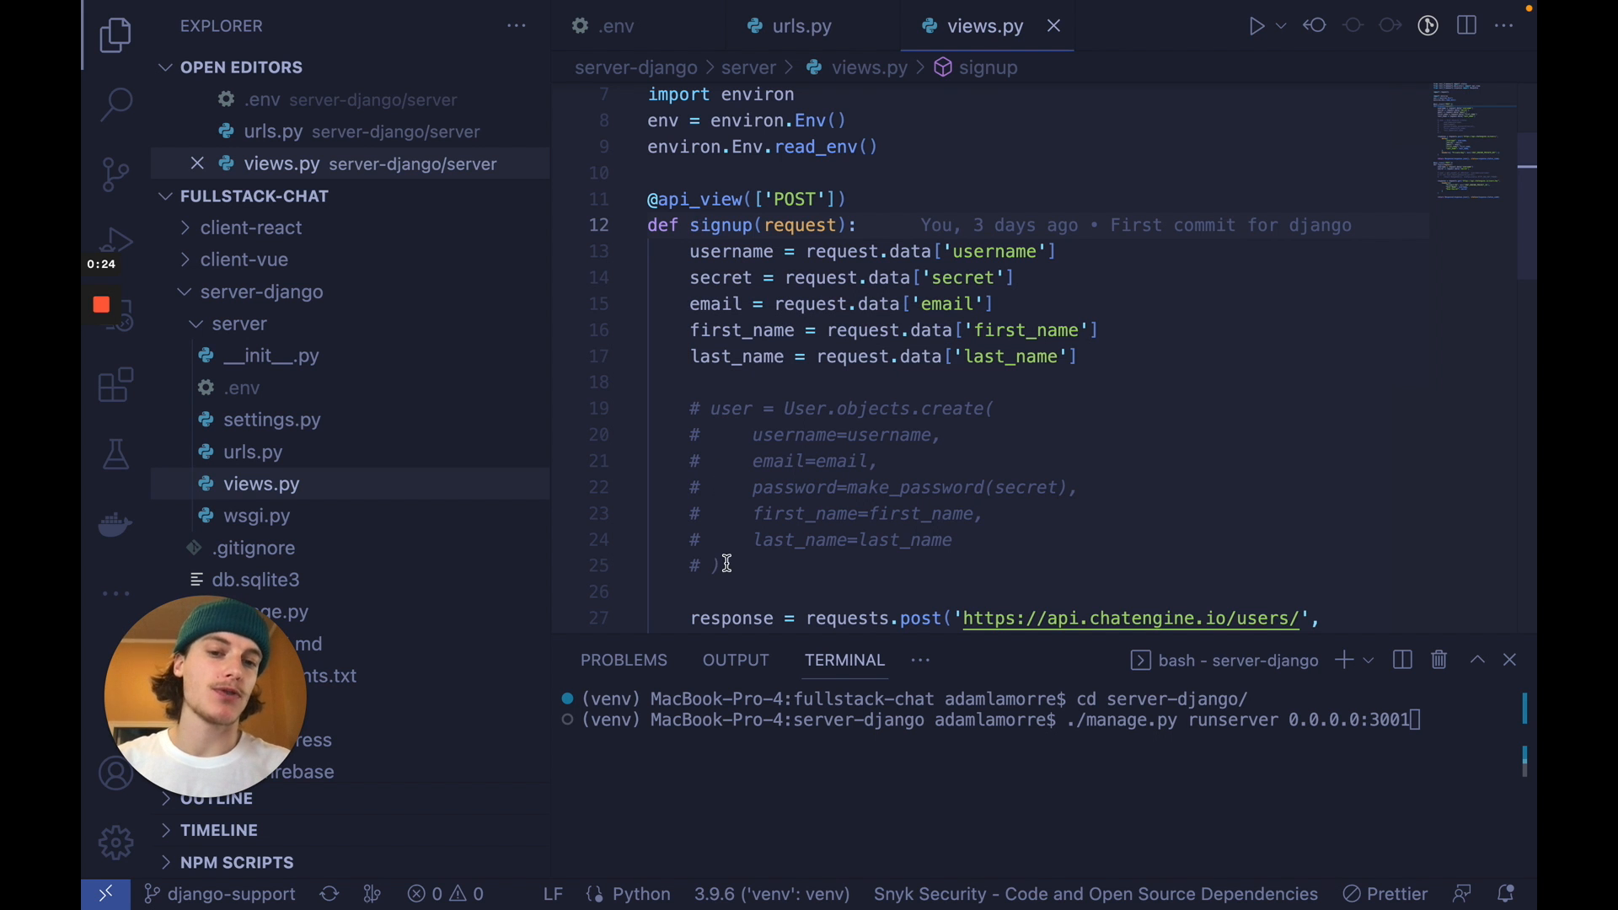
{"action": "scroll", "scroll_direction": "down", "scroll_amount": 3}
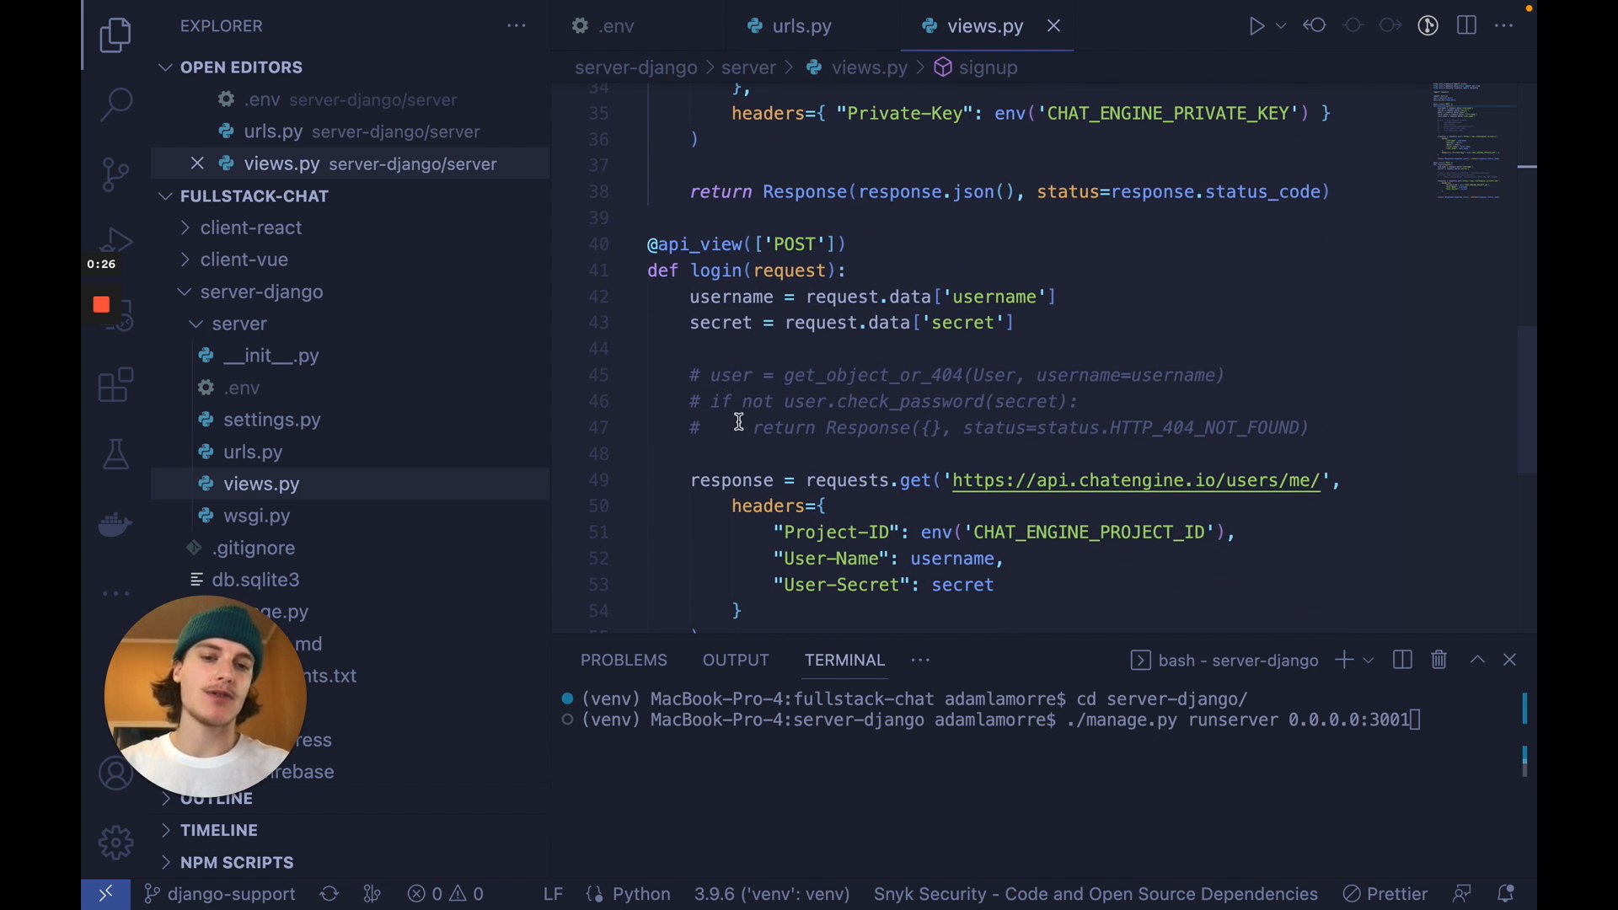
{"action": "mouse_move", "coordinate": [743, 437]}
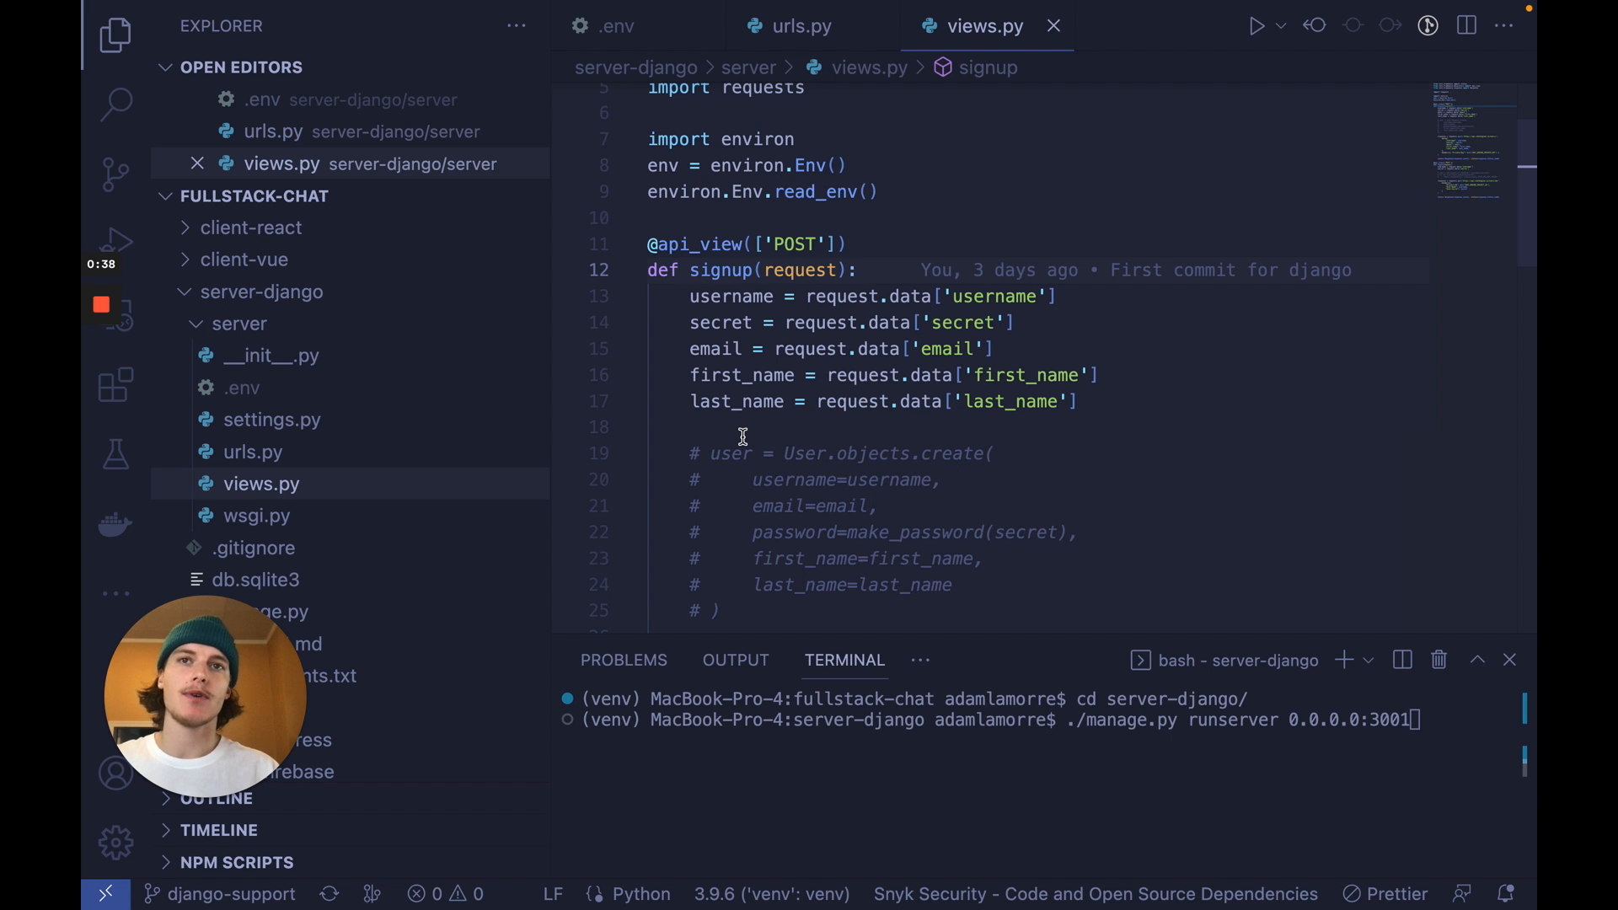
{"action": "scroll", "scroll_direction": "down", "scroll_amount": 3}
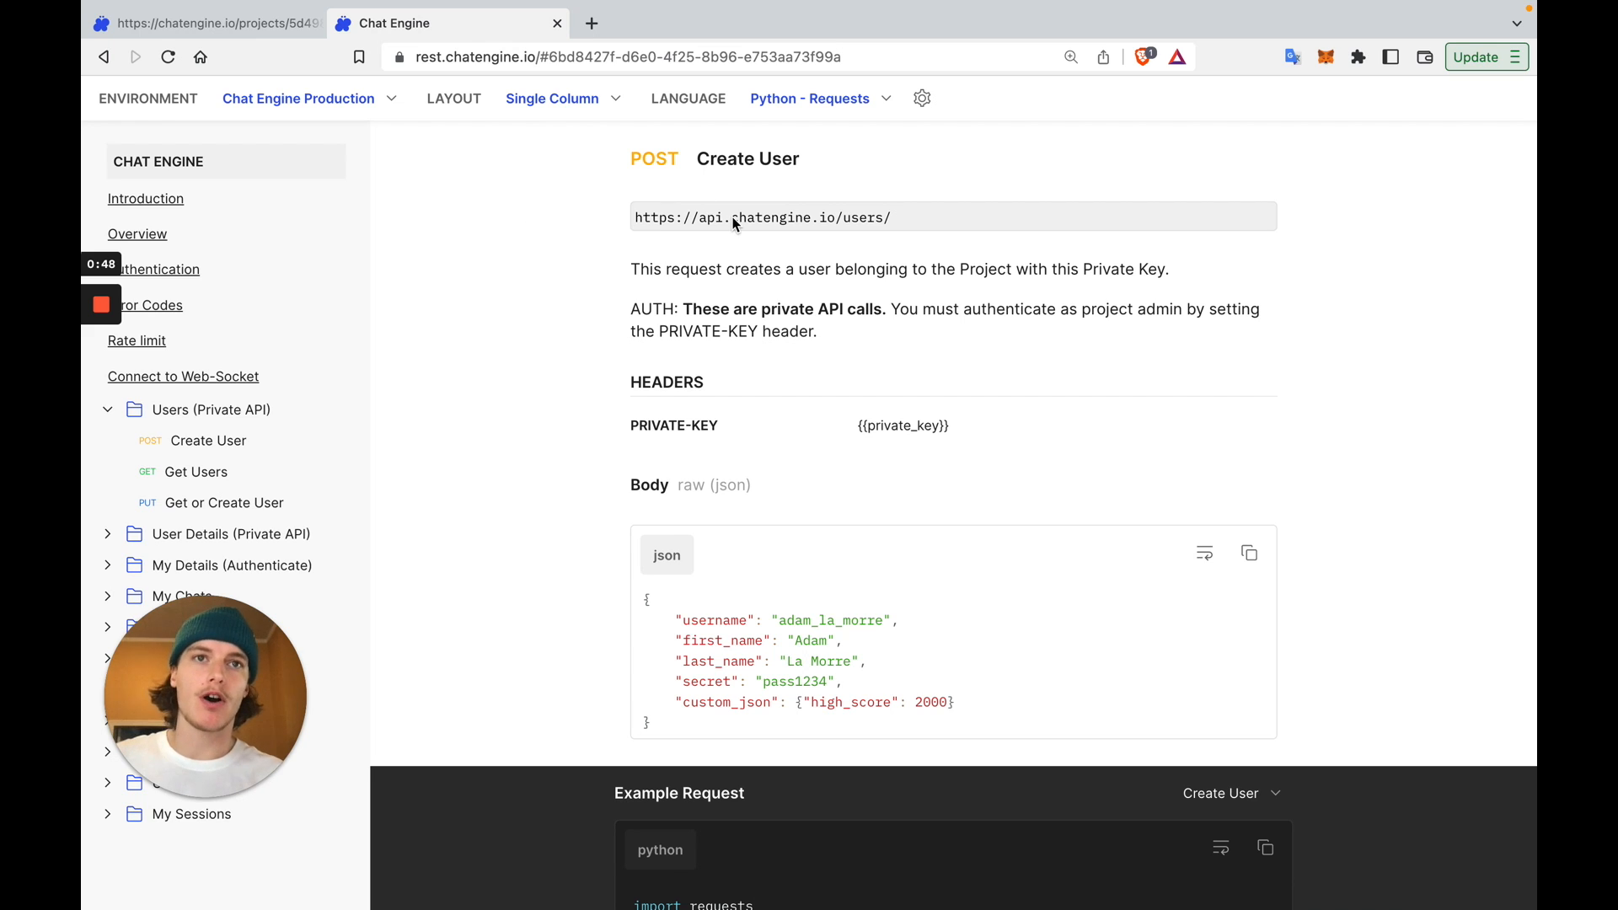
{"action": "mouse_move", "coordinate": [855, 243]}
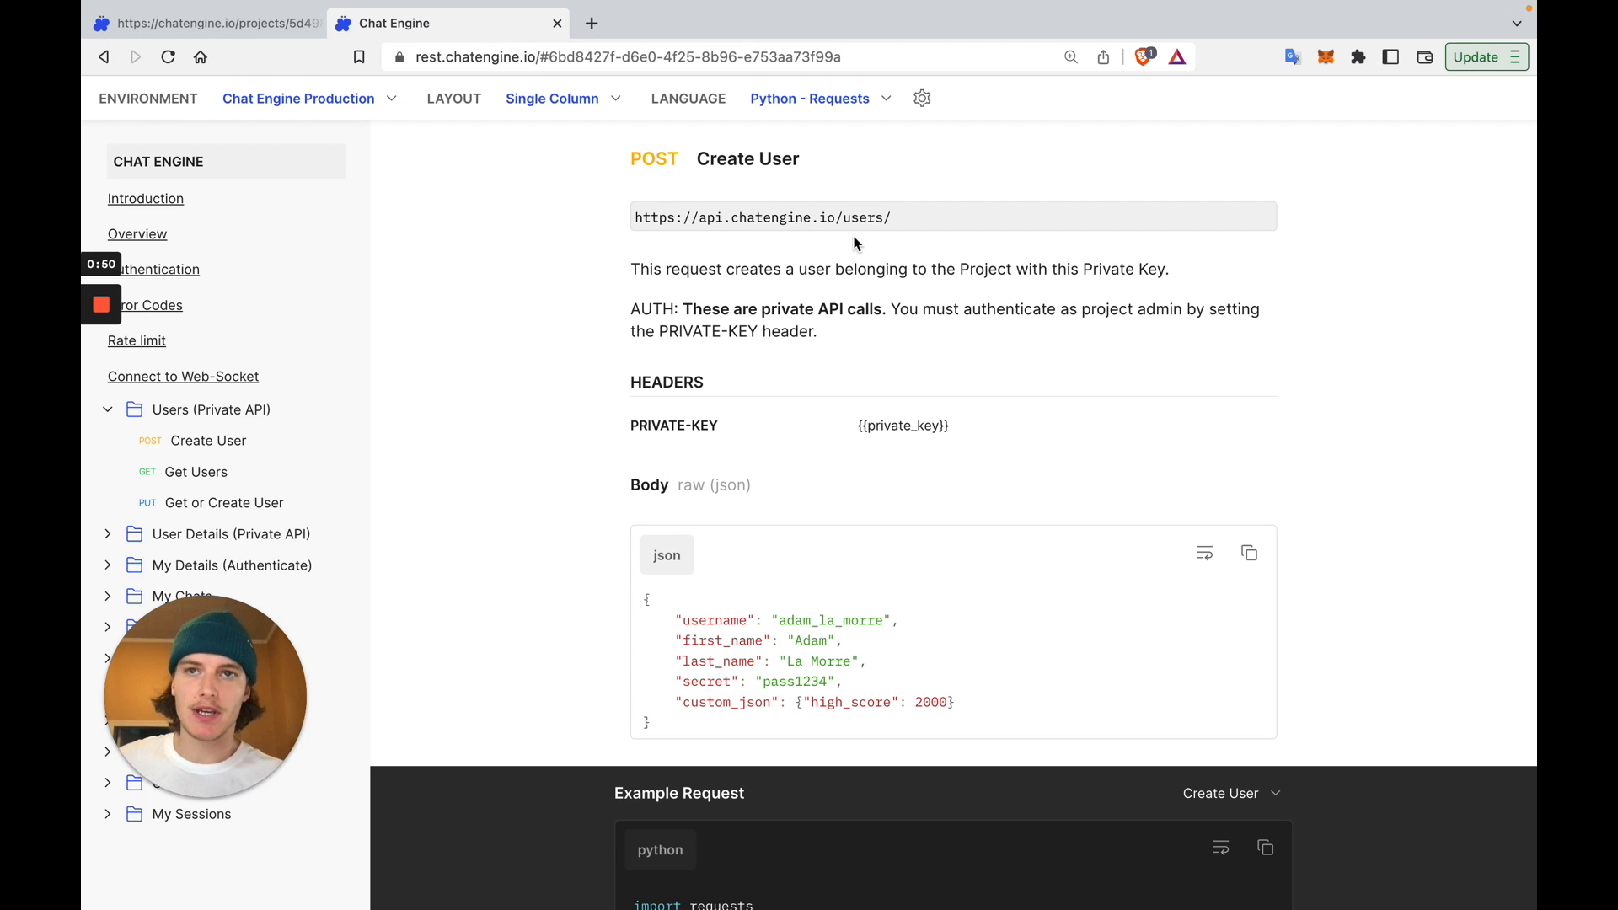
{"action": "mouse_move", "coordinate": [887, 456]}
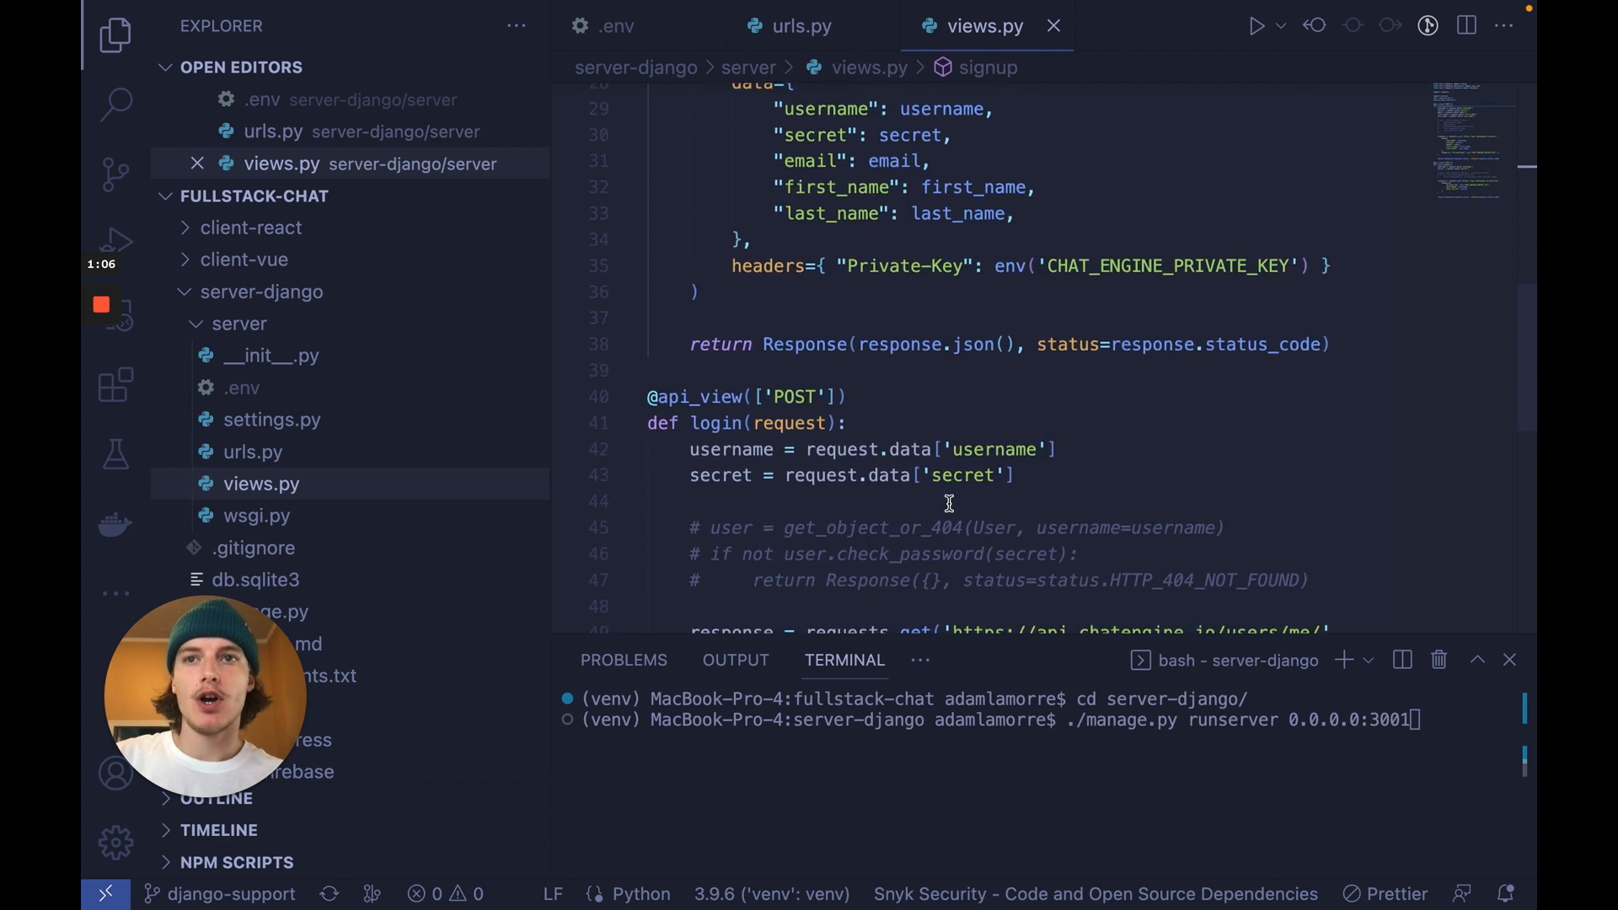
{"action": "scroll", "scroll_direction": "down", "scroll_amount": 3}
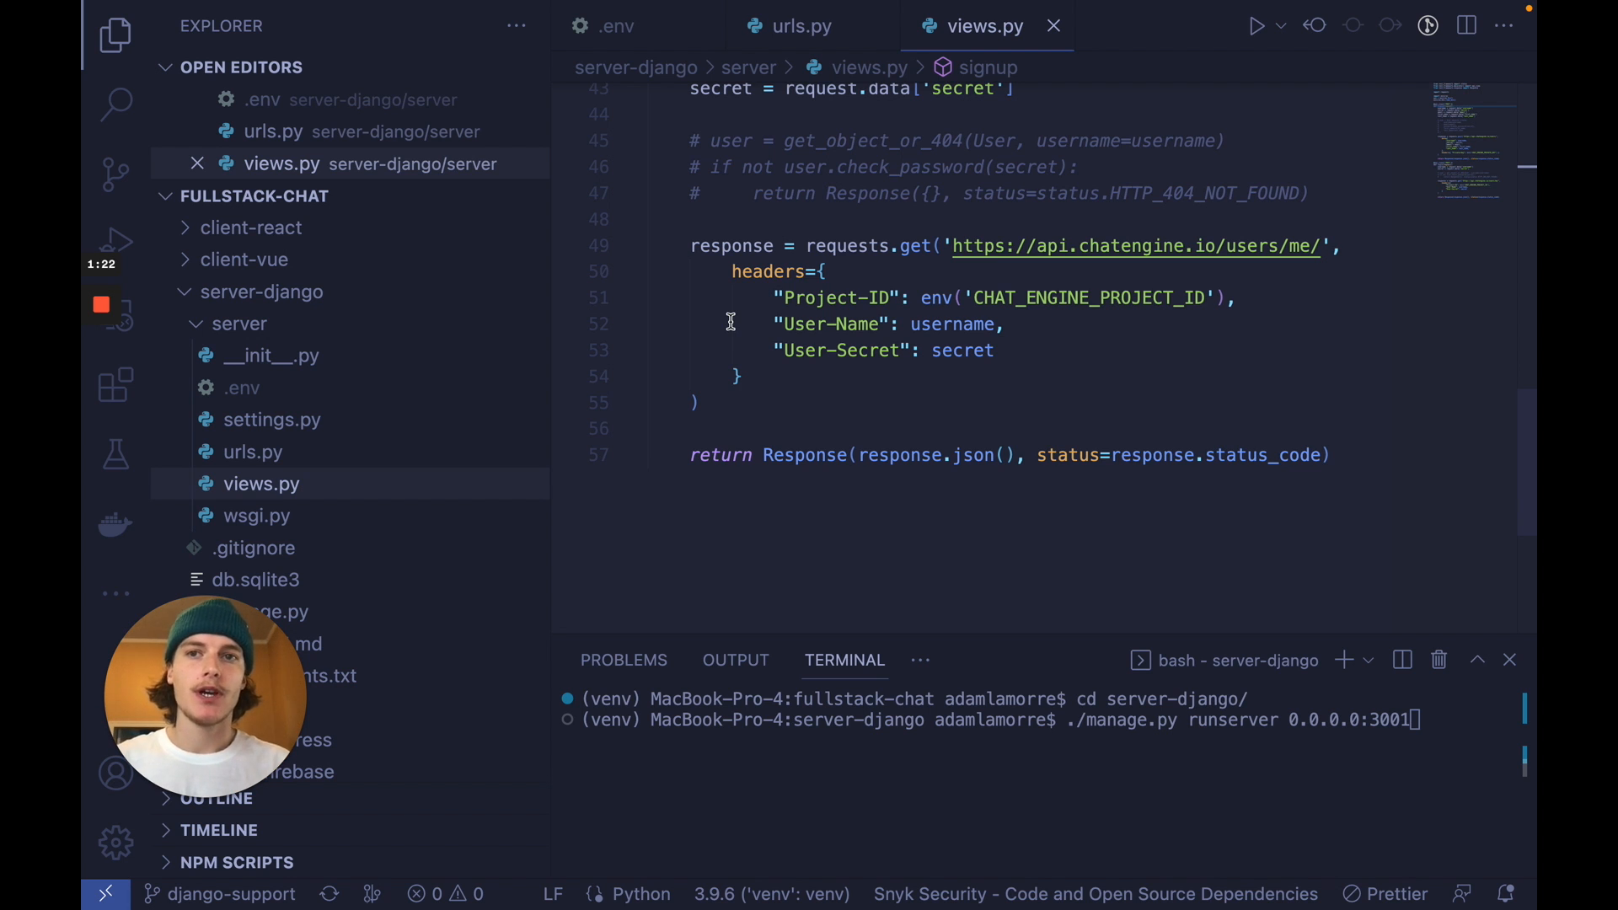
{"action": "mouse_move", "coordinate": [844, 643]}
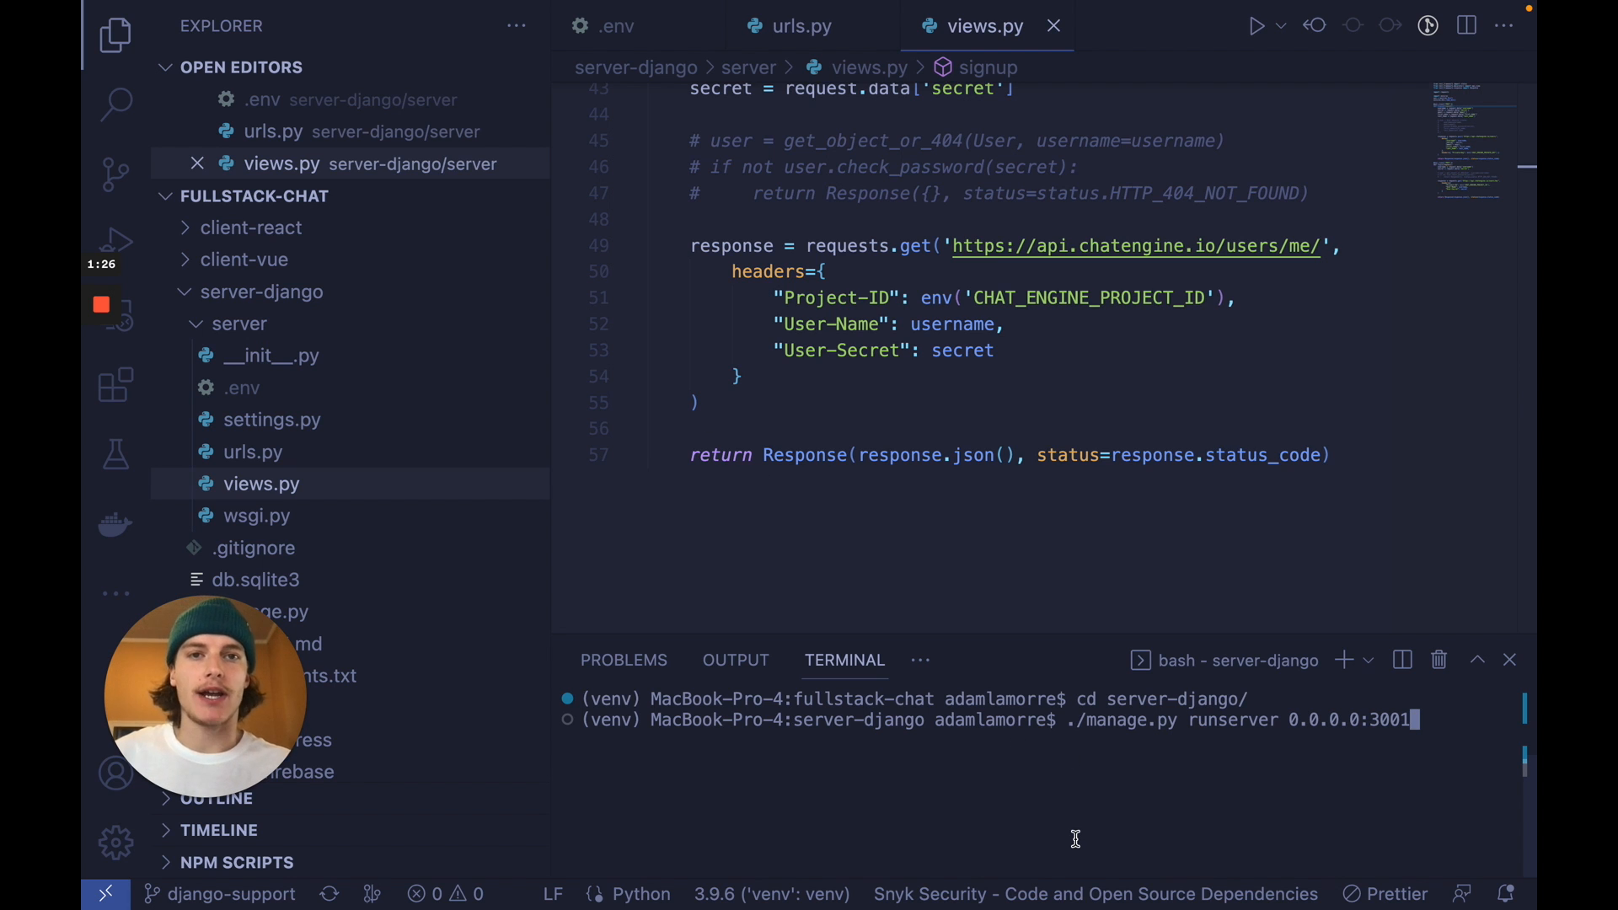
{"action": "left_click", "coordinate": [616, 26]}
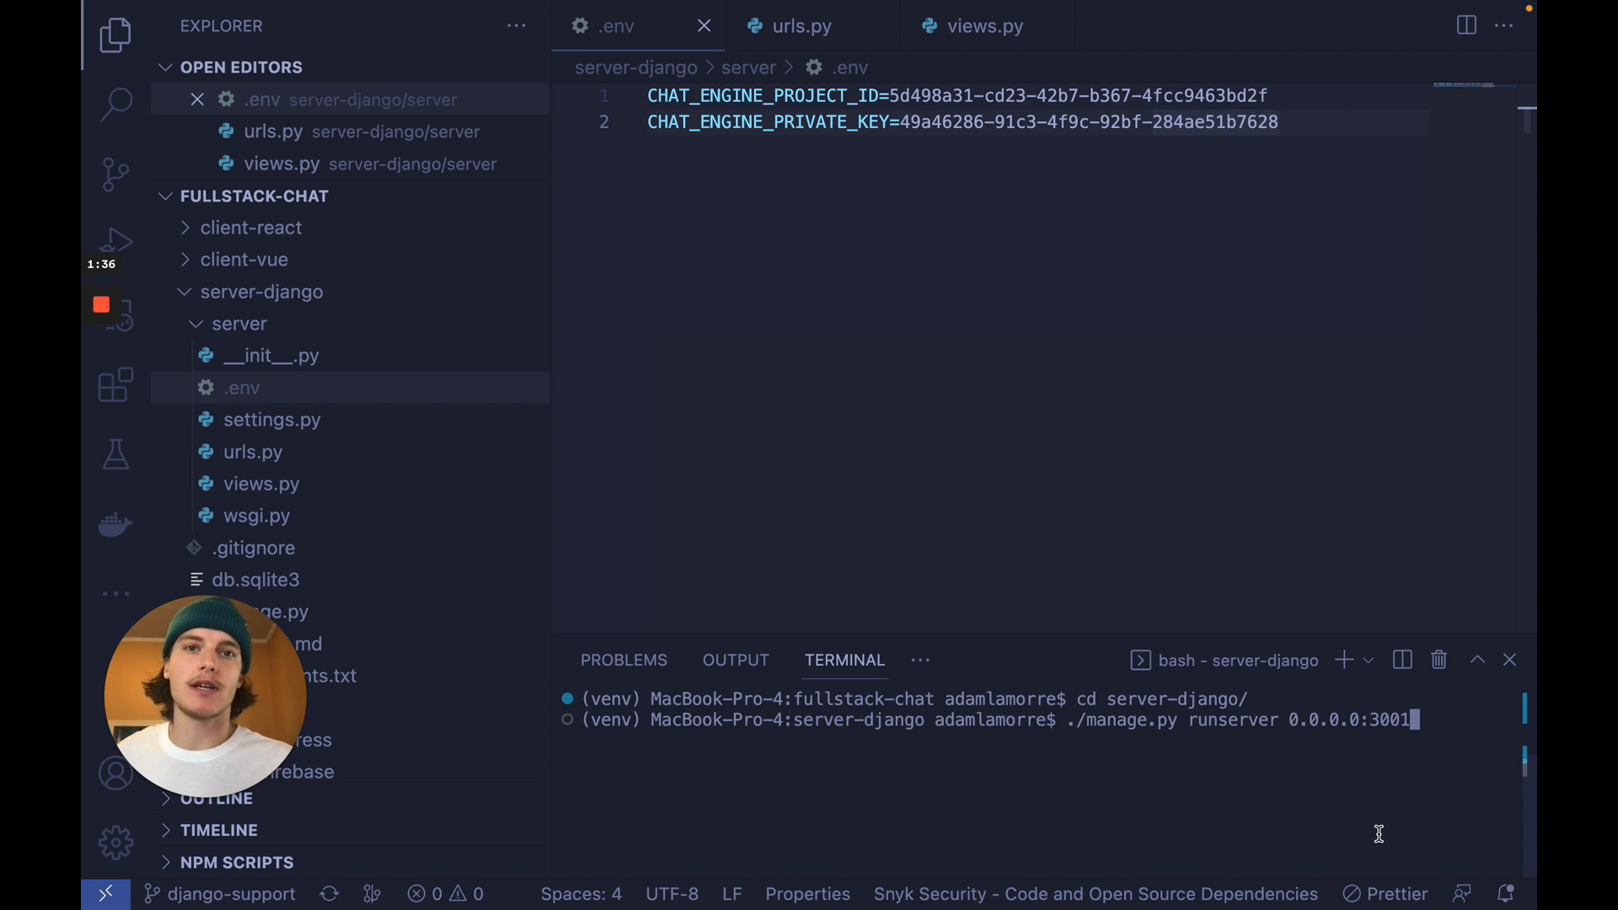
- View the server .env holding the Chat Engine project ID and private key
{"action": "key", "text": "Enter"}
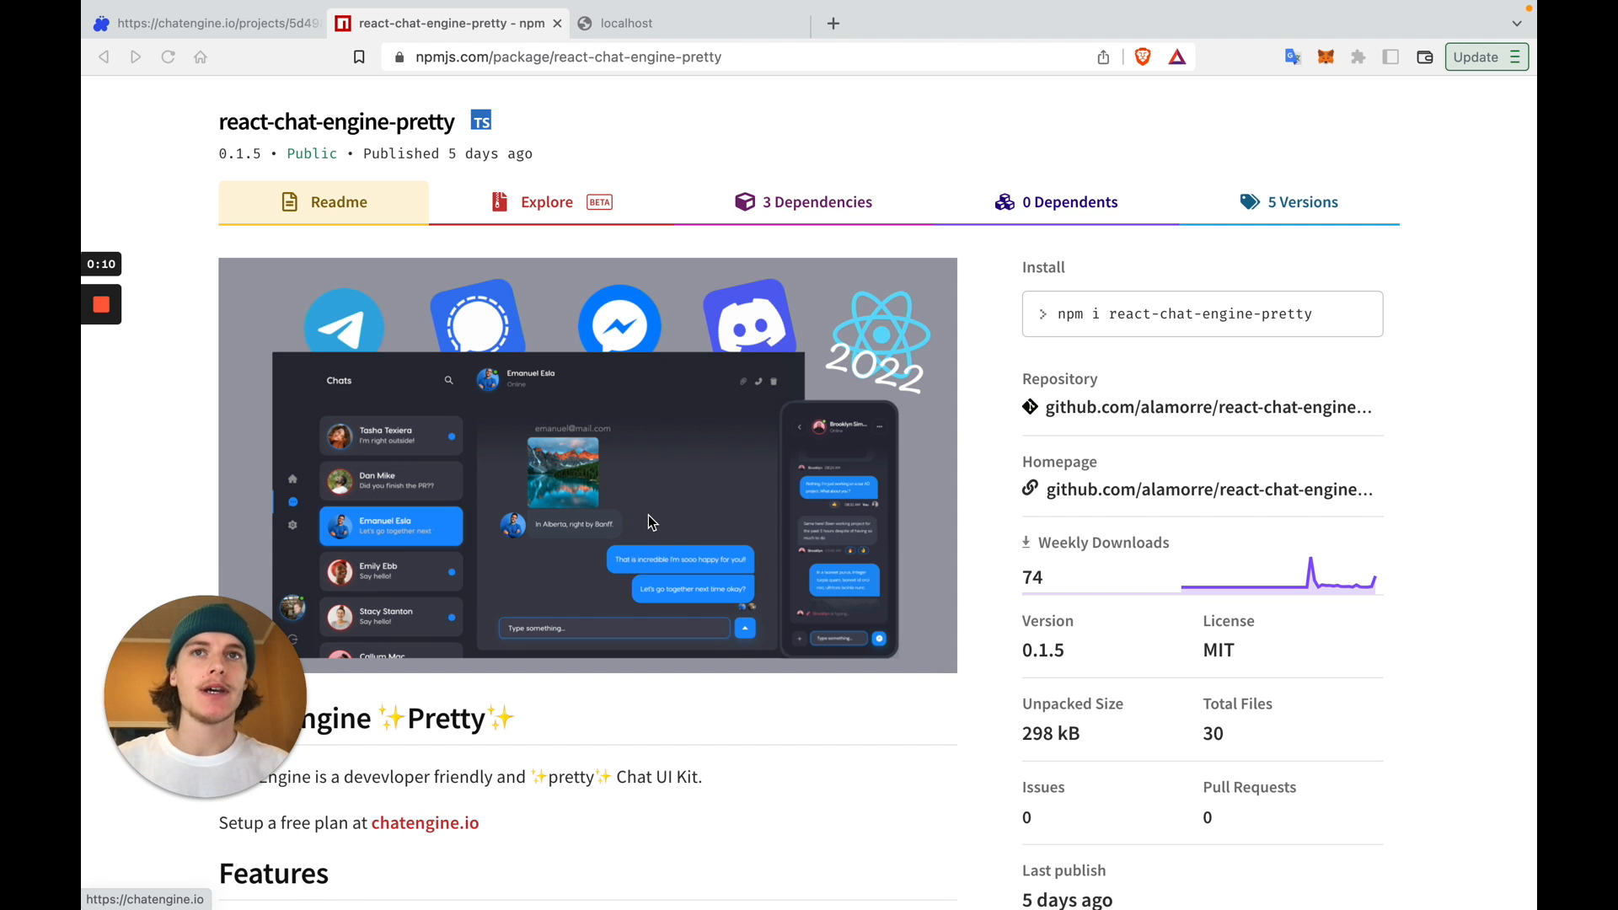
- Scroll the react-chat-engine-pretty npm page down to Installation and Quick Start
{"action": "scroll", "scroll_direction": "down", "scroll_amount": 3}
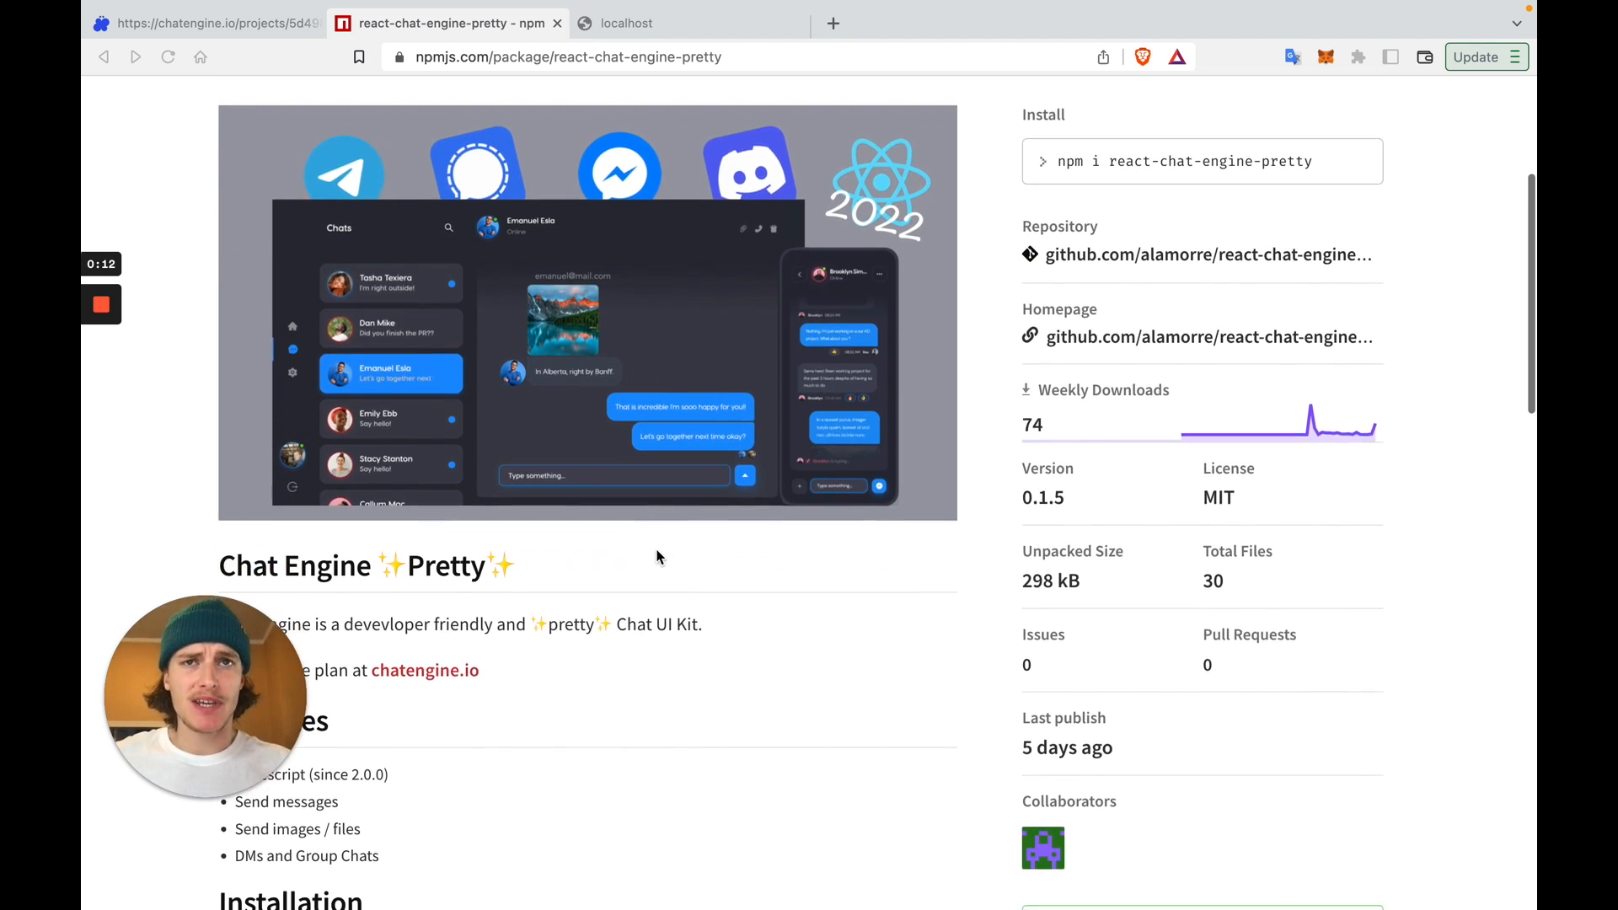
{"action": "scroll", "scroll_direction": "down", "scroll_amount": 3}
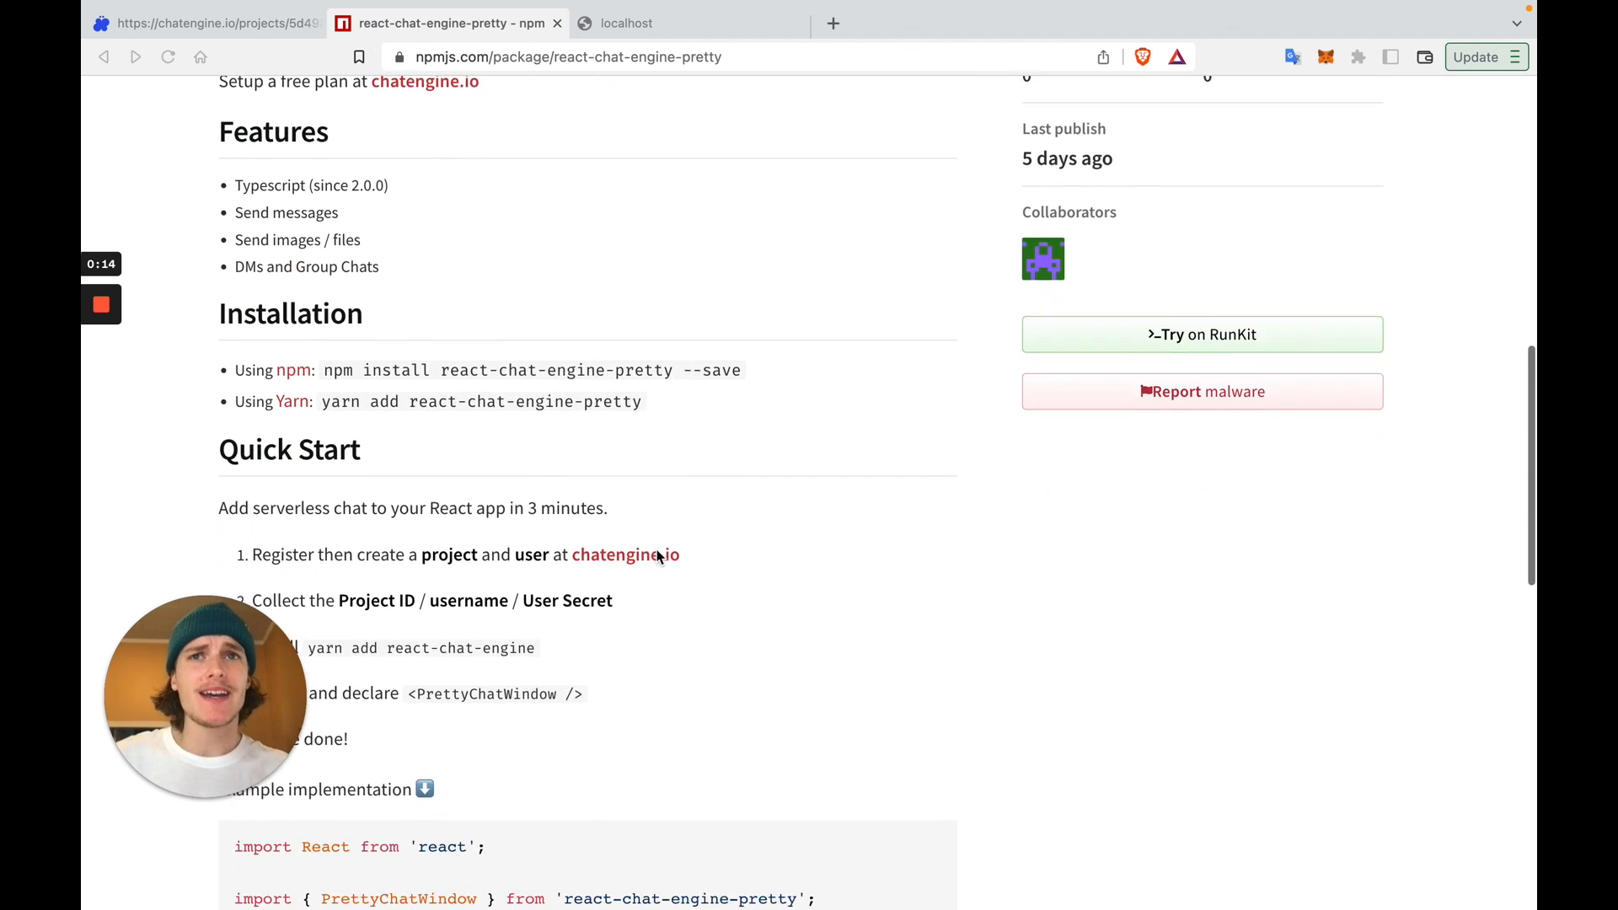
{"action": "scroll", "scroll_direction": "down", "scroll_amount": 3}
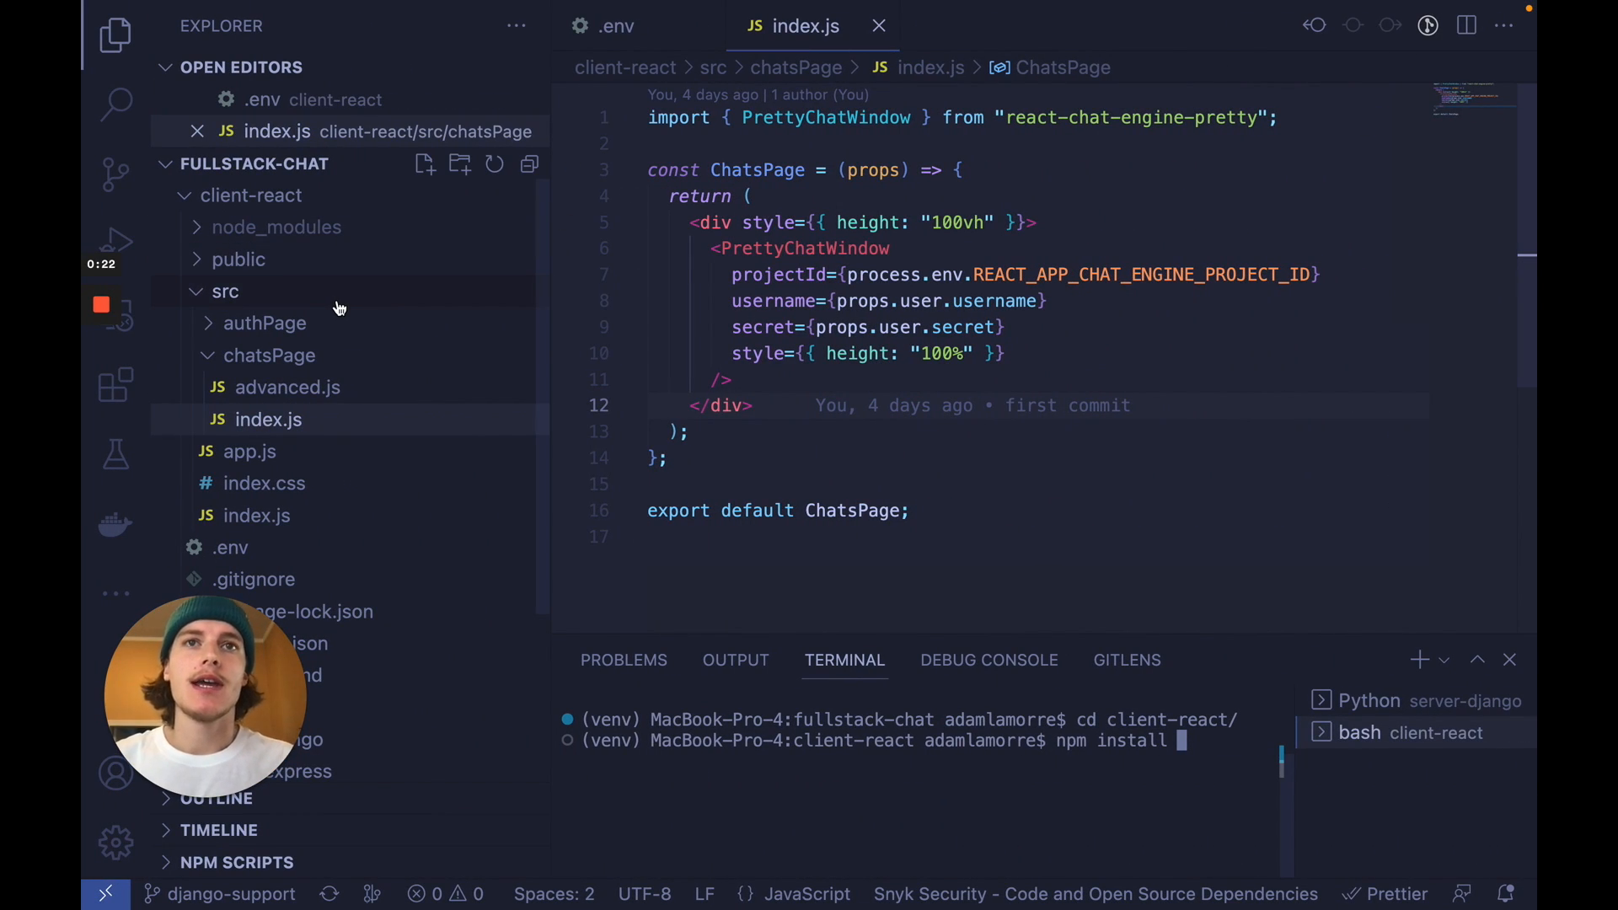
{"action": "mouse_move", "coordinate": [472, 357]}
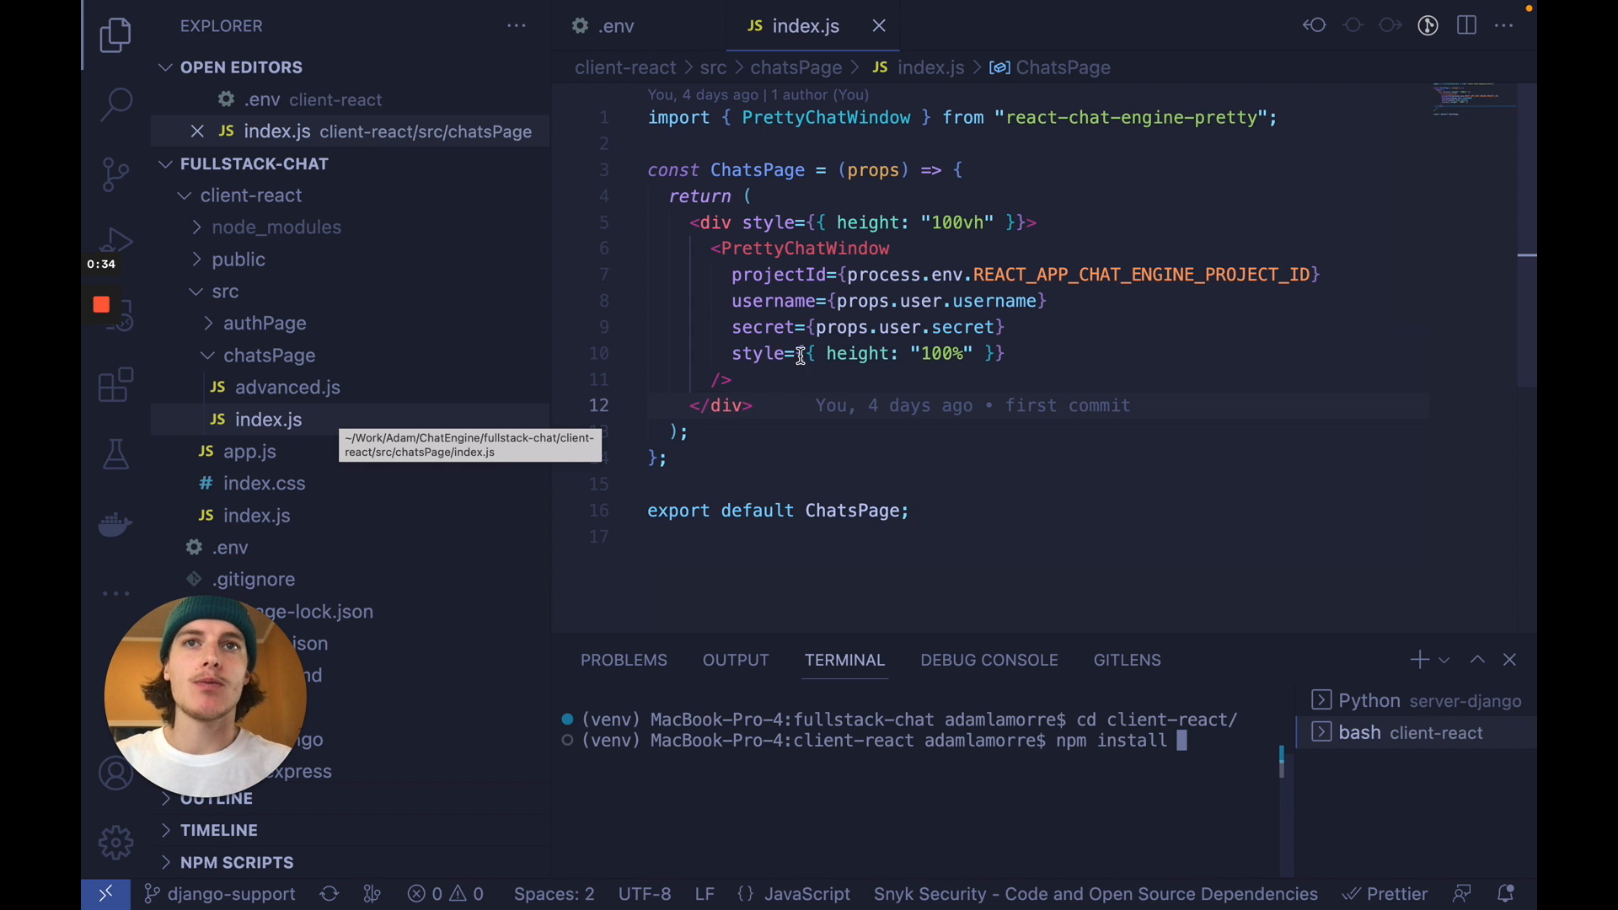
{"action": "mouse_move", "coordinate": [819, 301]}
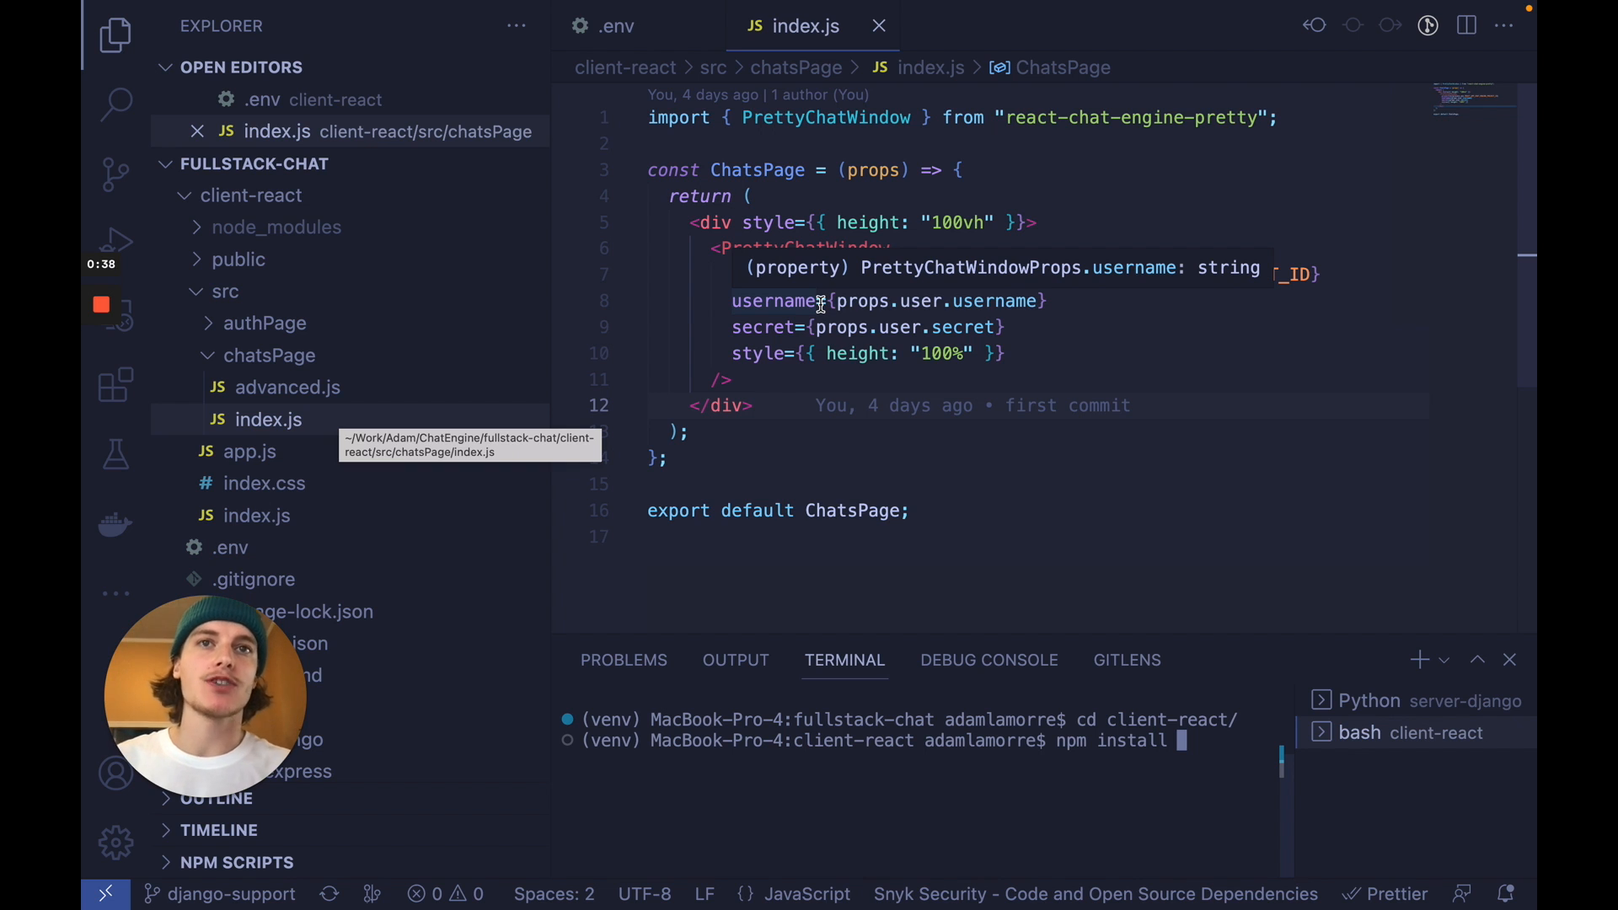
{"action": "mouse_move", "coordinate": [806, 490]}
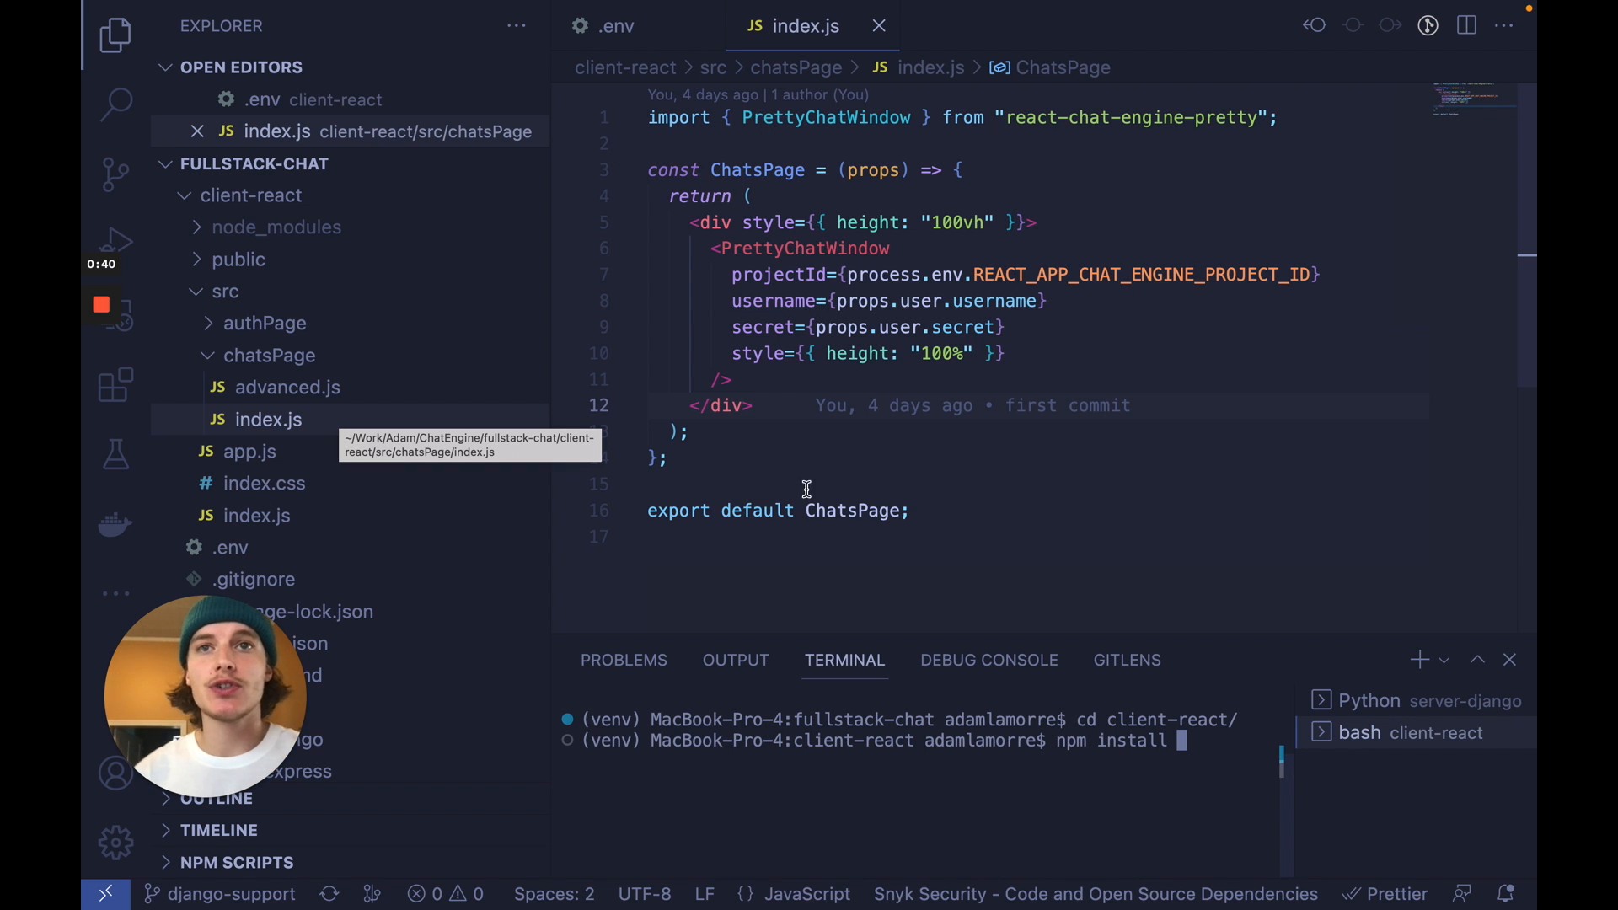
{"action": "mouse_move", "coordinate": [756, 667]}
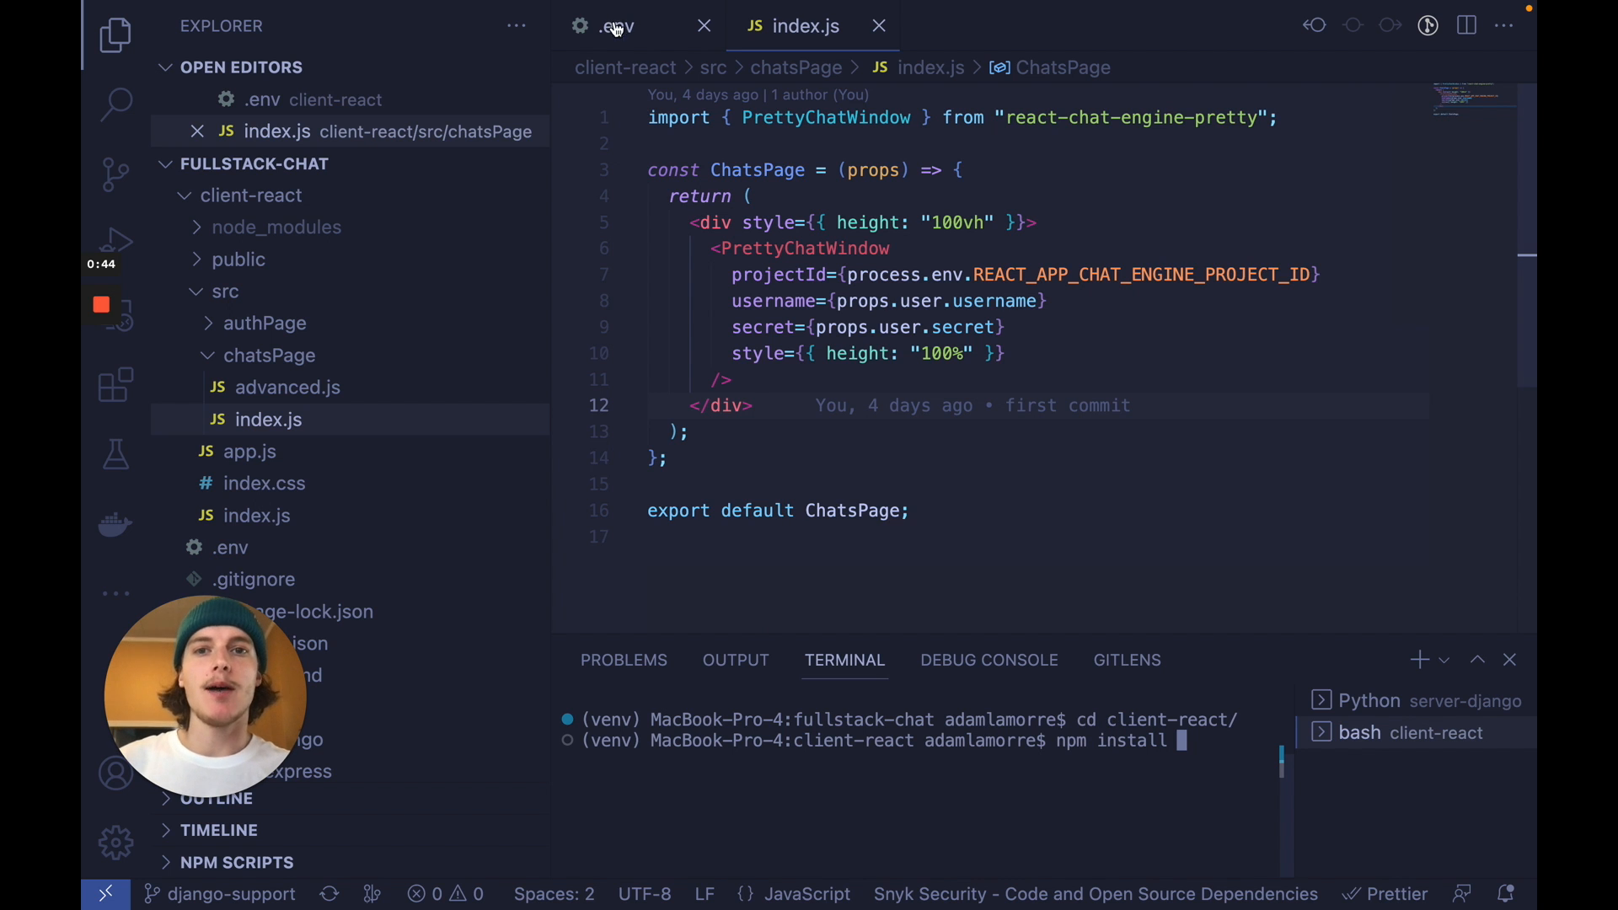
- Open the client .env, then run 'npm install && npm run start' in the terminal
{"action": "left_click", "coordinate": [613, 25]}
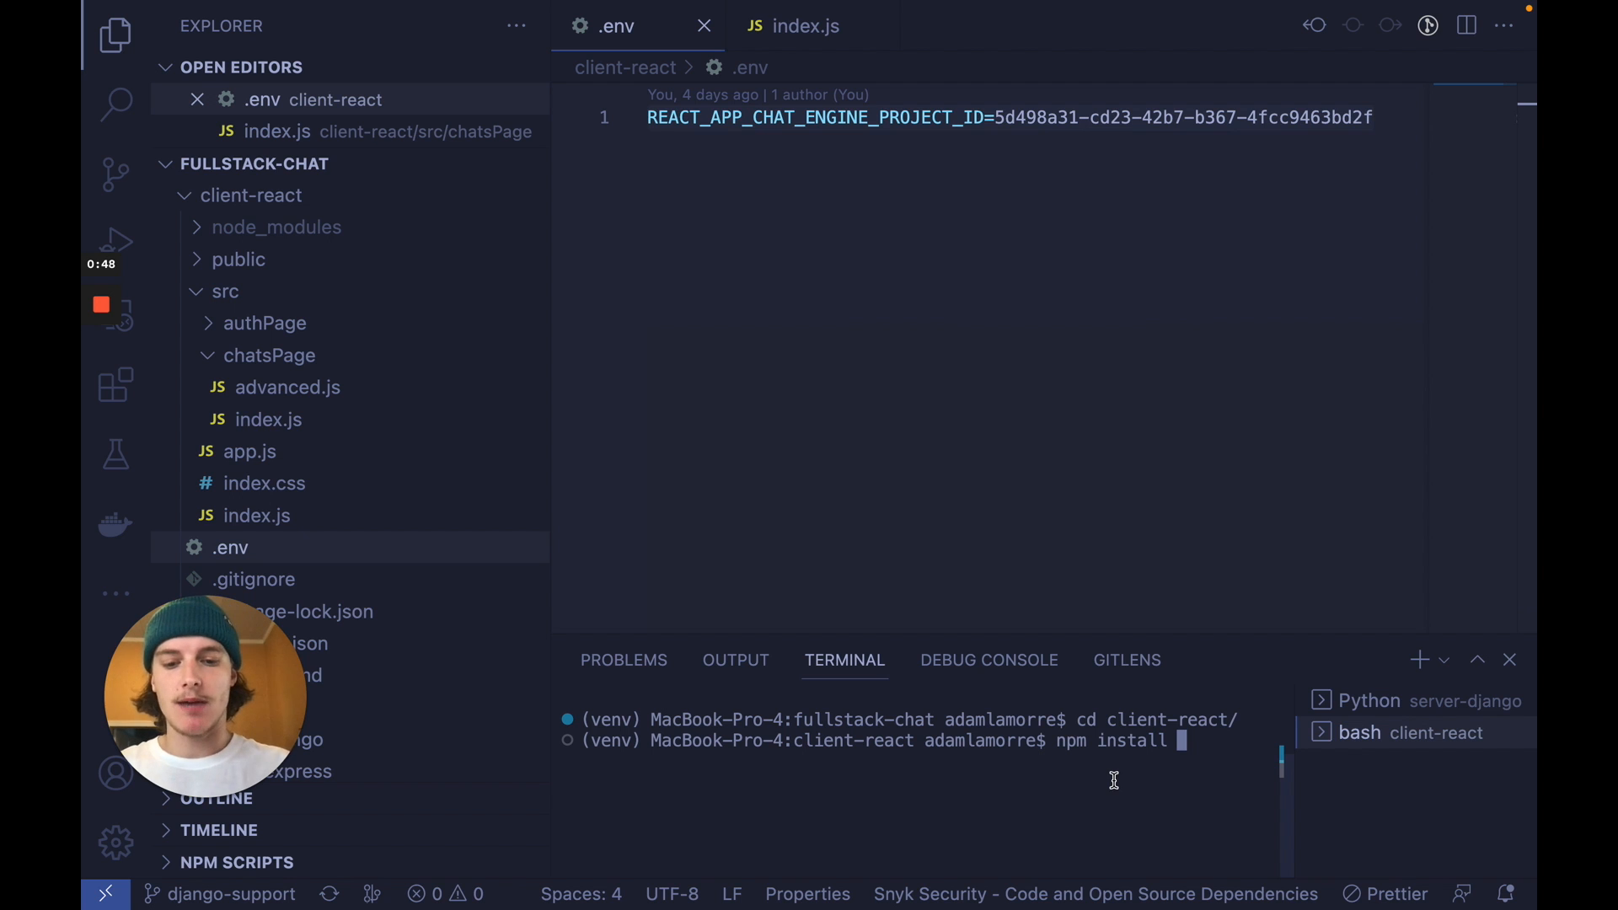
{"action": "type", "text": "&& npm run st"}
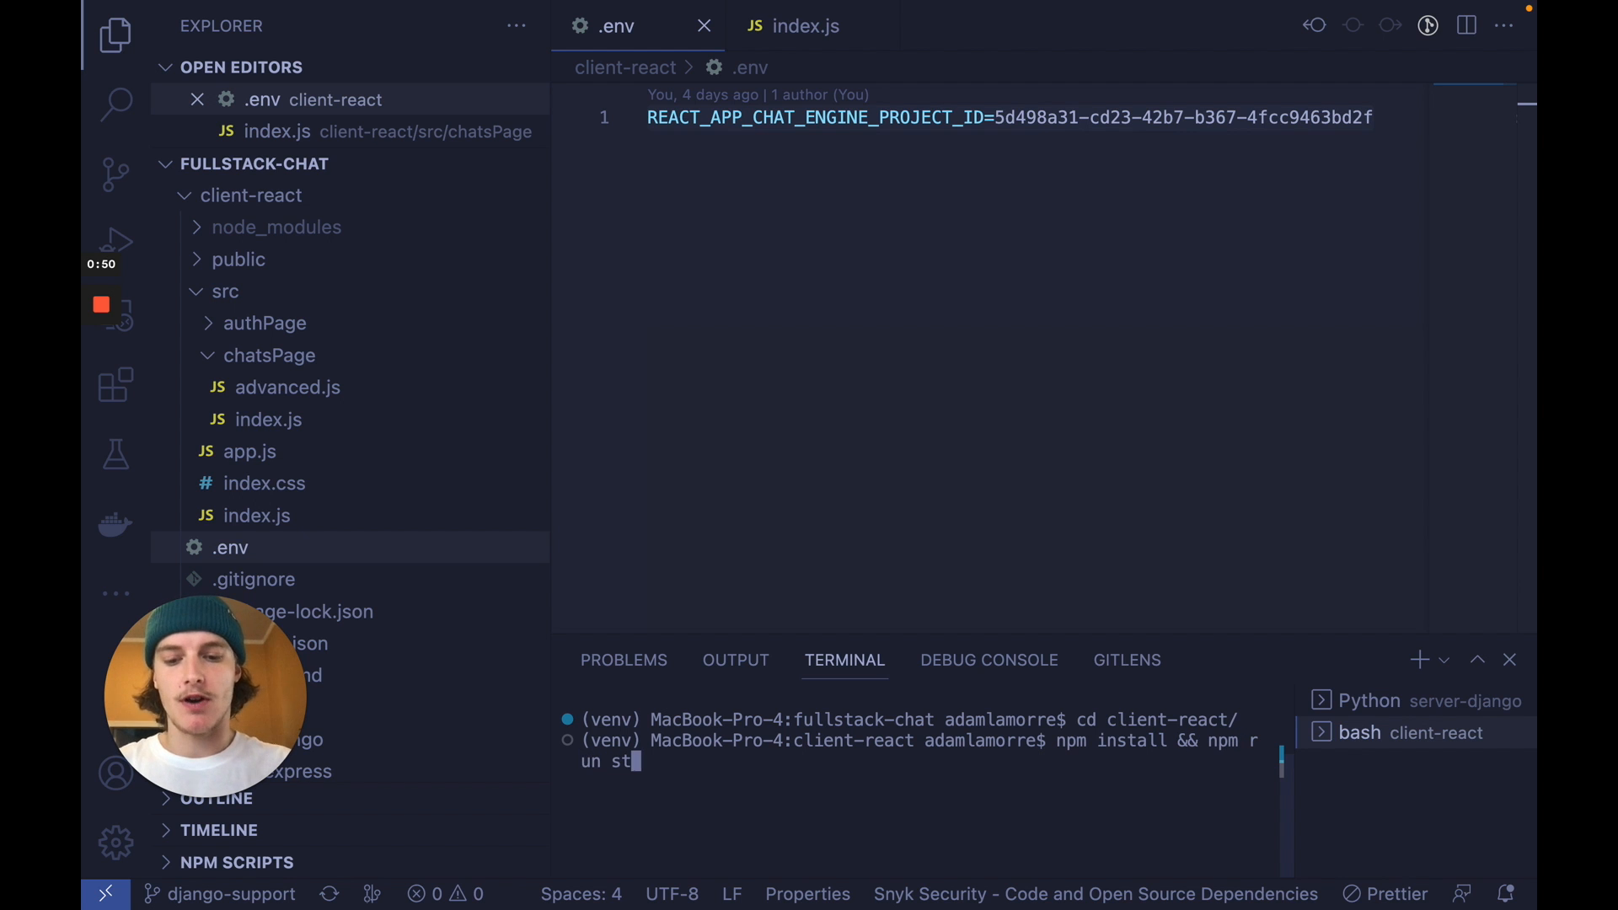
{"action": "key", "text": "Enter"}
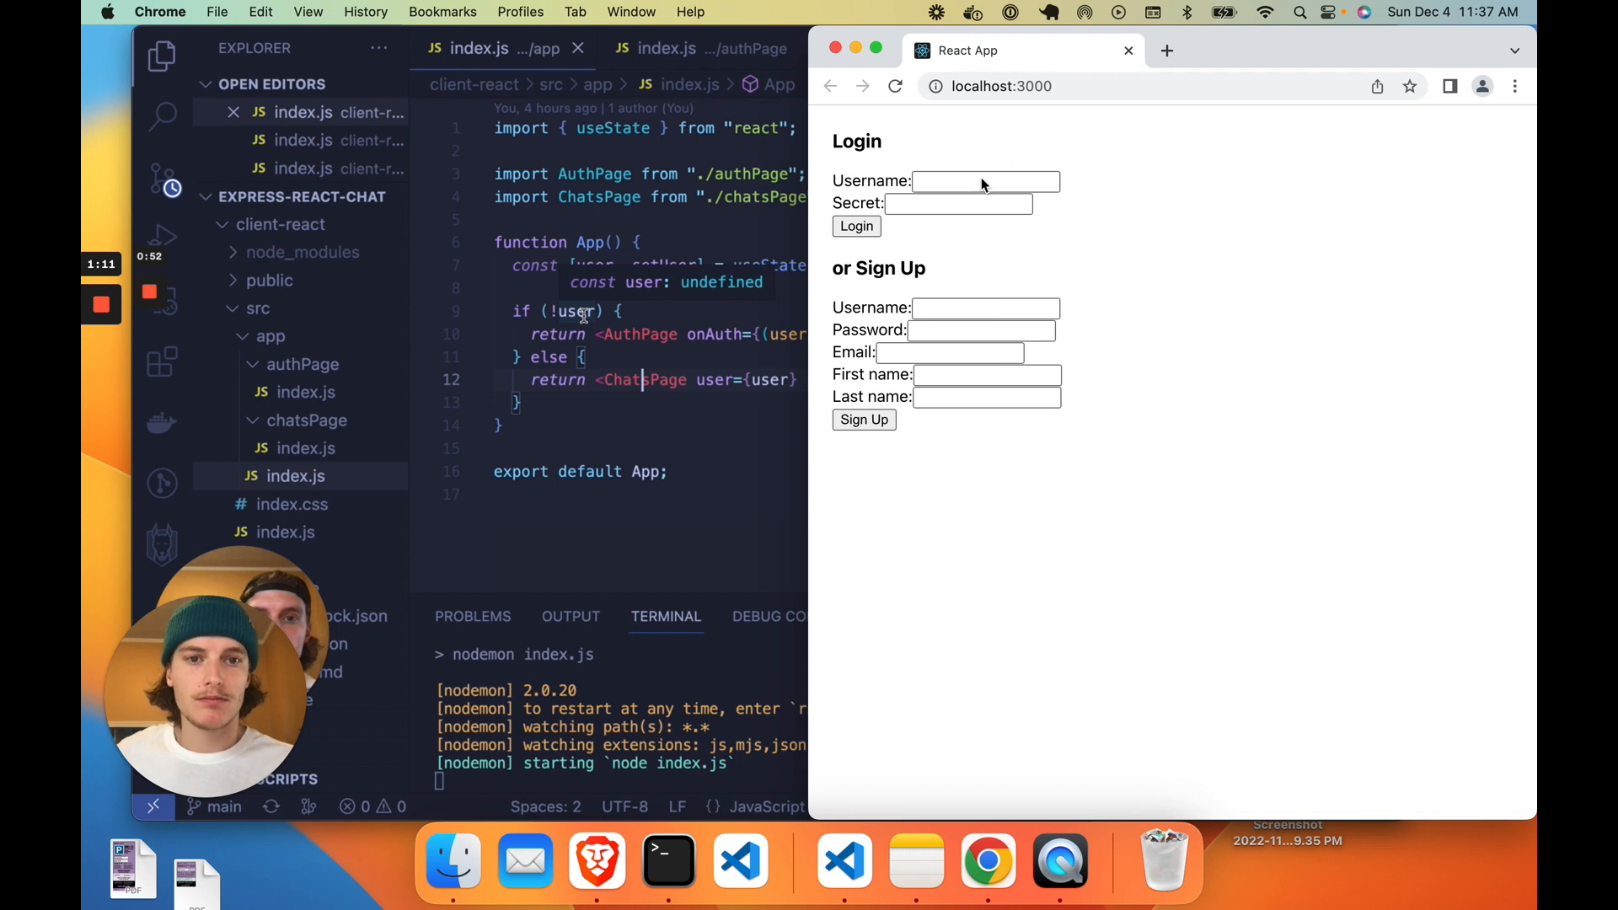
{"action": "type", "text": "adam"}
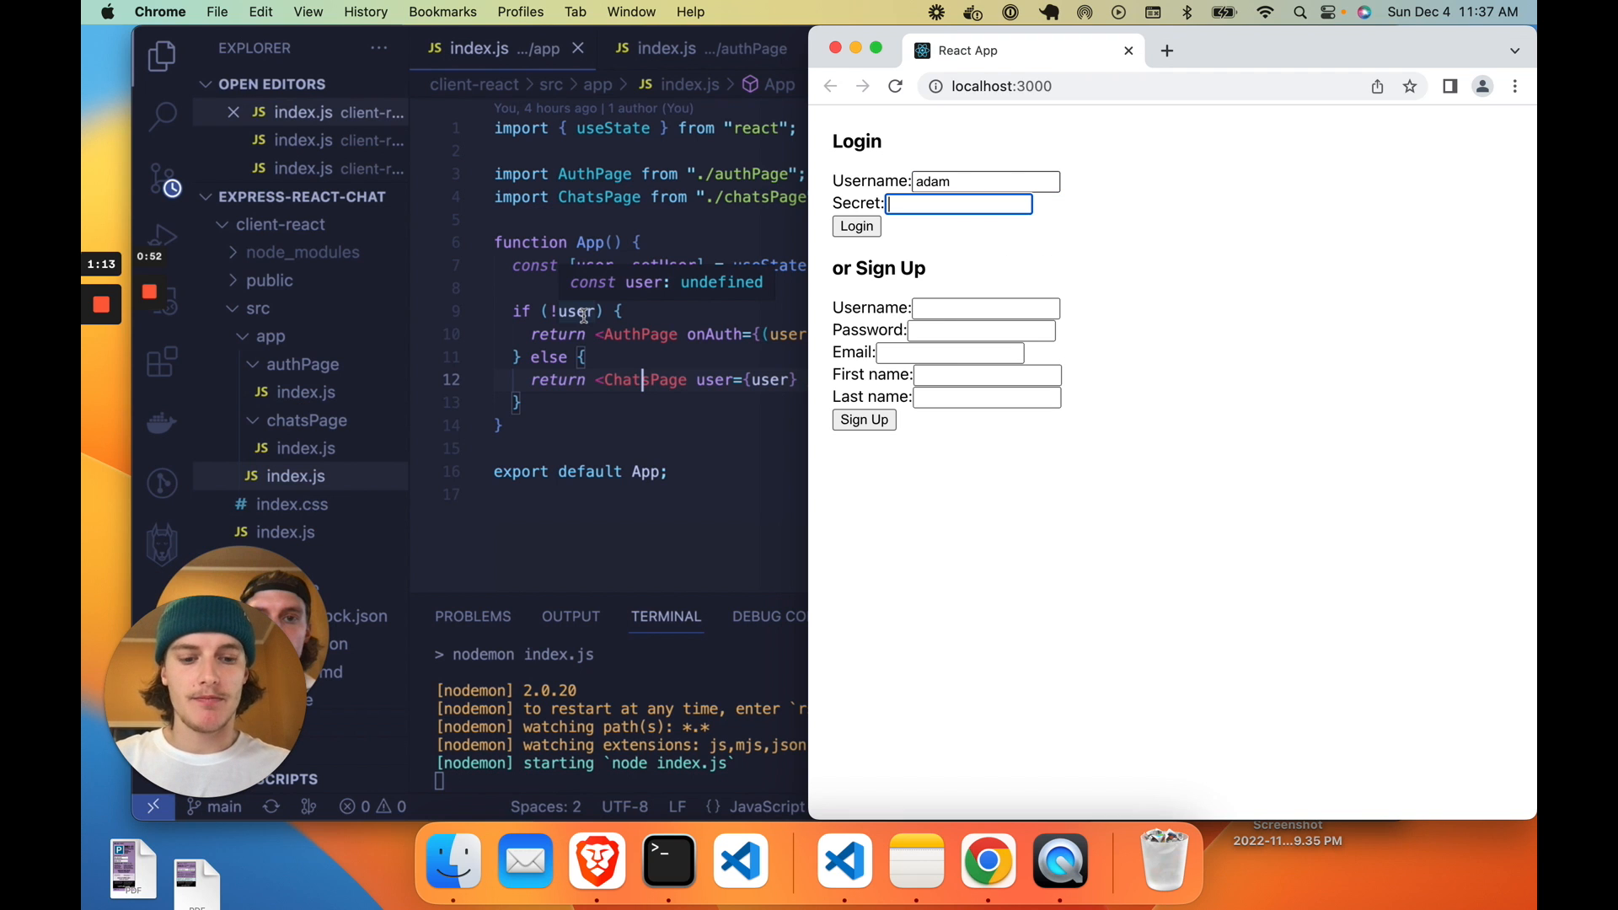
{"action": "type", "text": "password"}
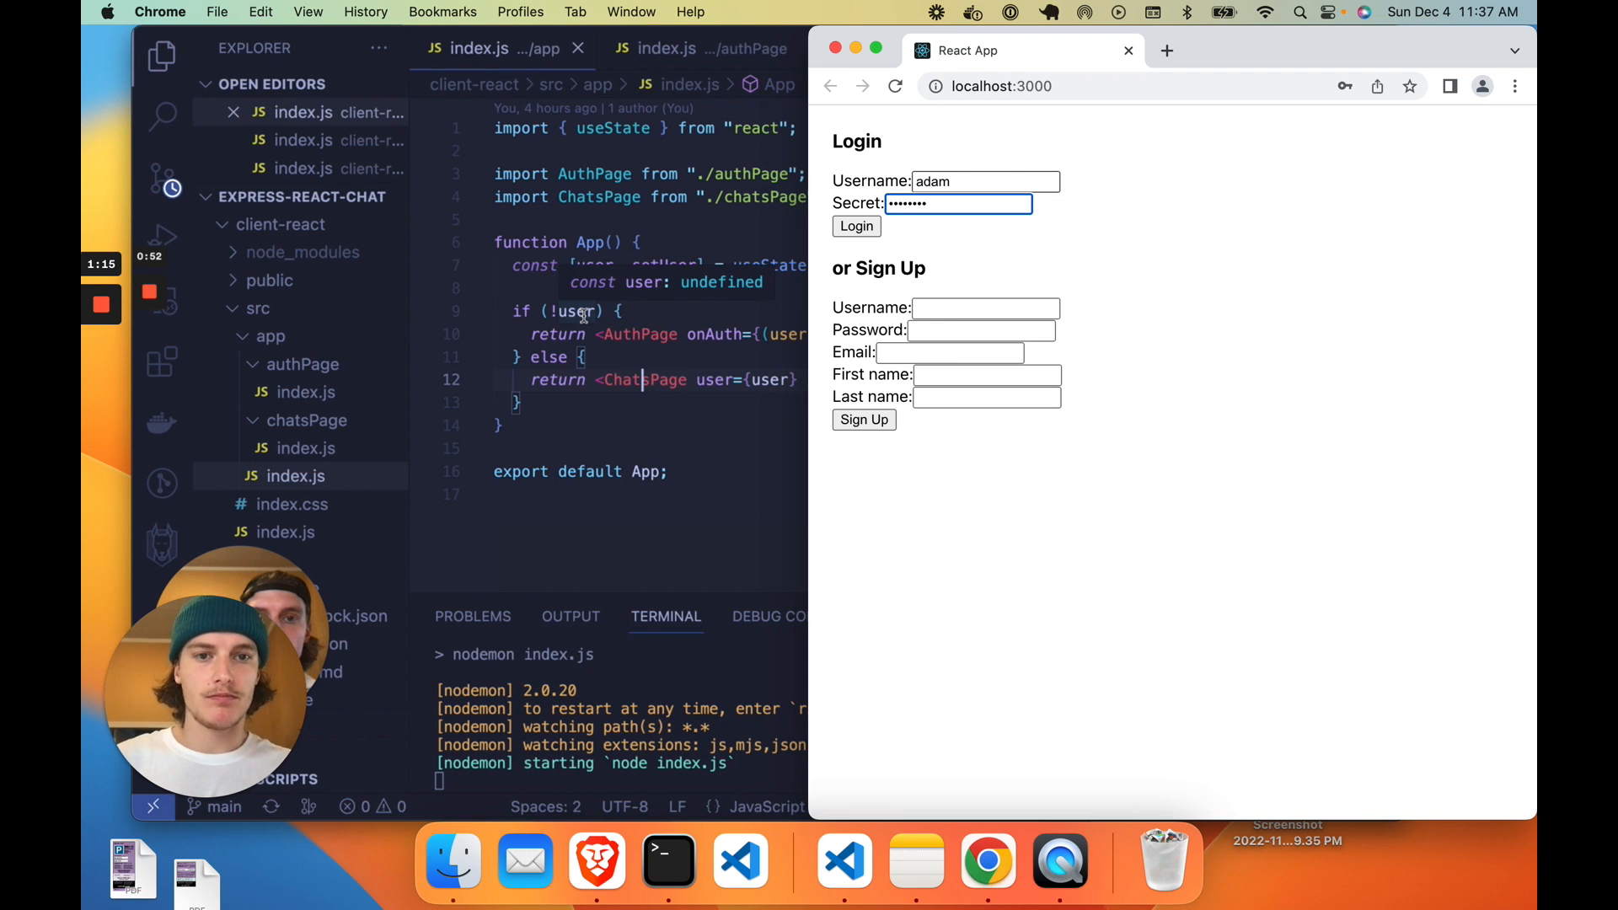
{"action": "left_click", "coordinate": [856, 226]}
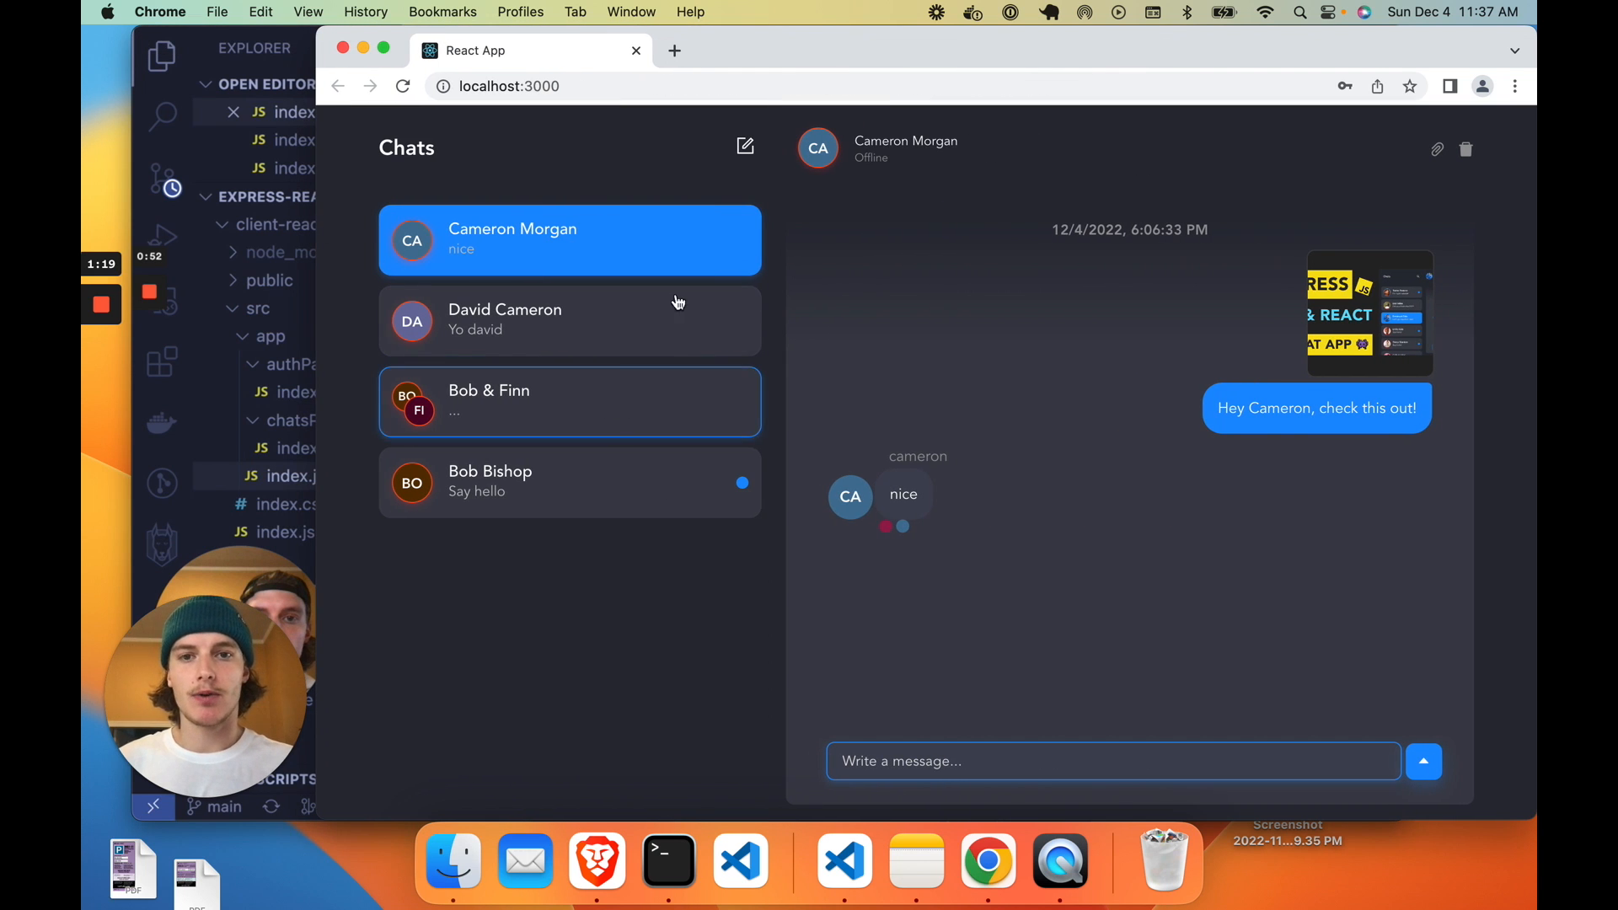
{"action": "left_click", "coordinate": [744, 146]}
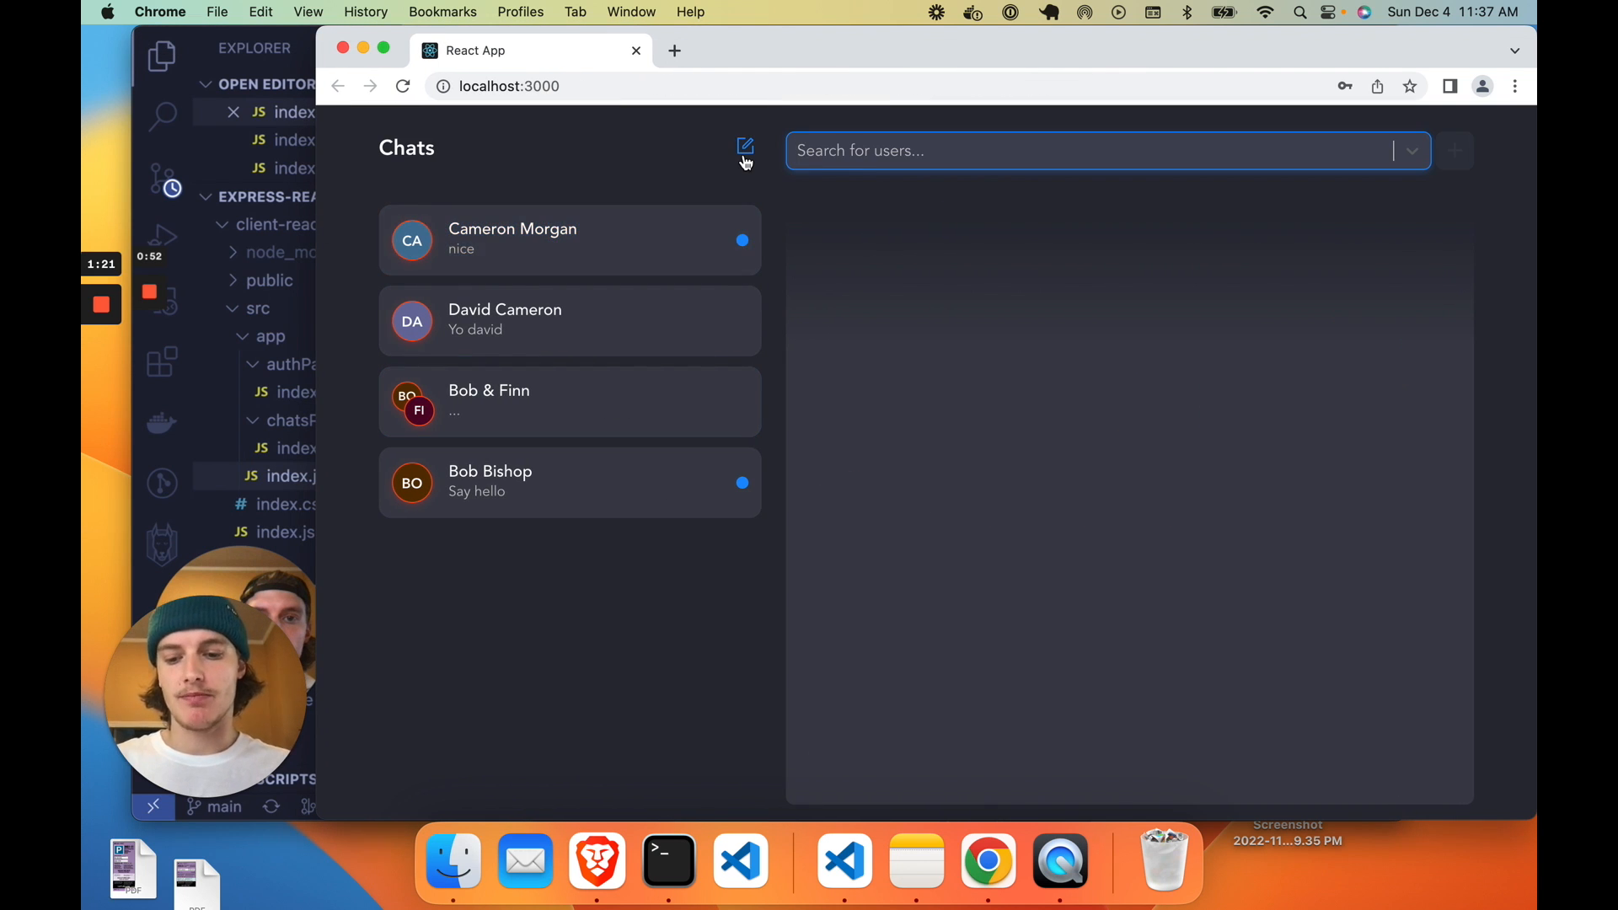